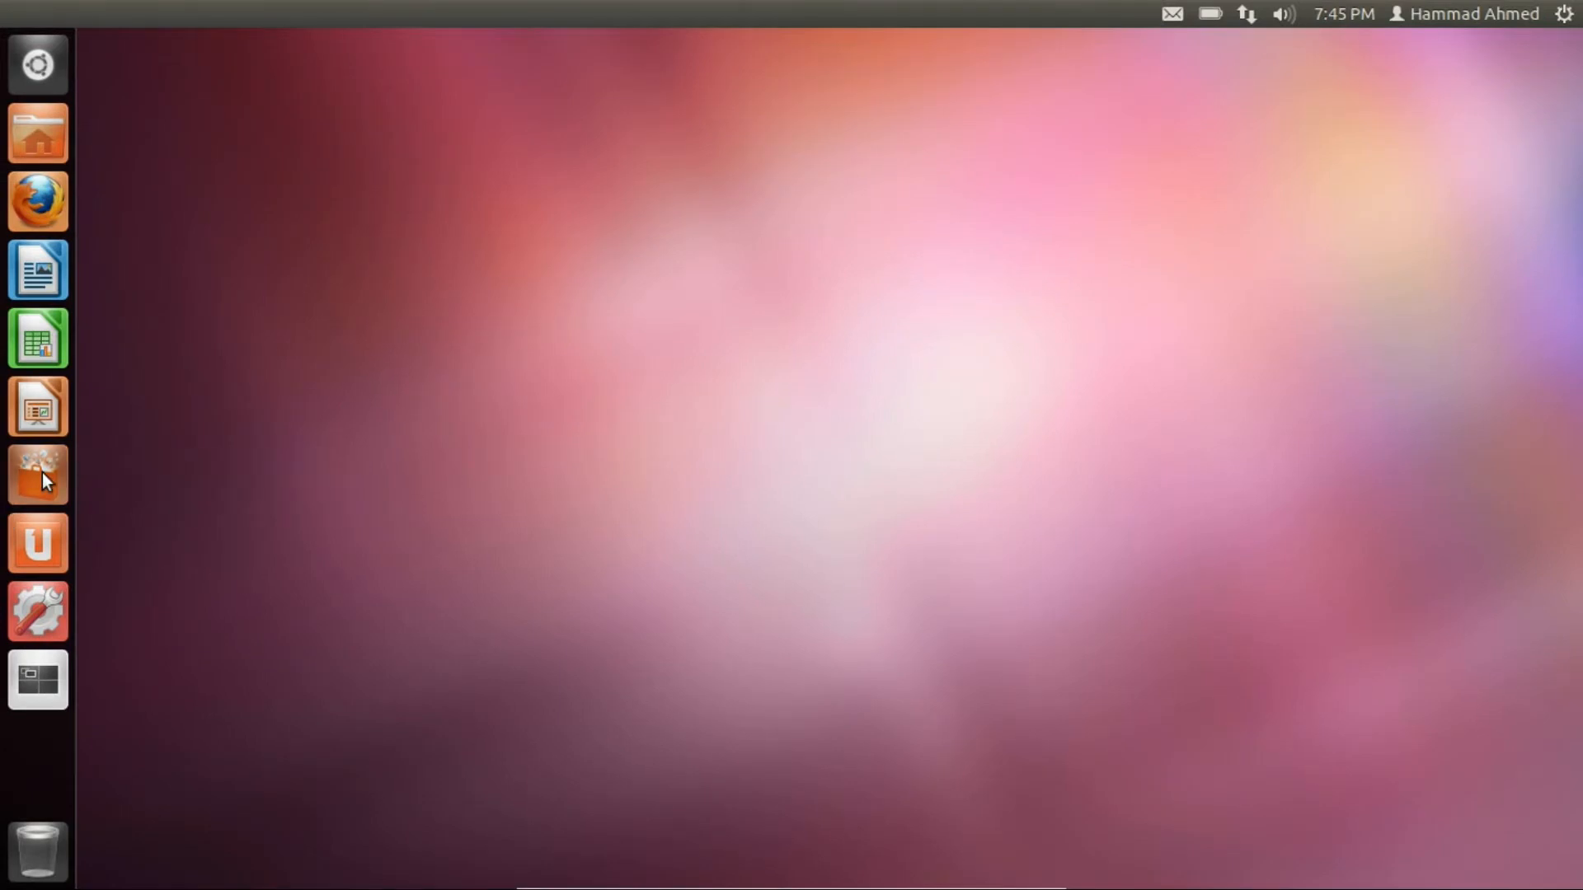
- Search Ubuntu Software Center for 'gnome-tweak-tool' to confirm Advanced Settings is installed
click(37, 475)
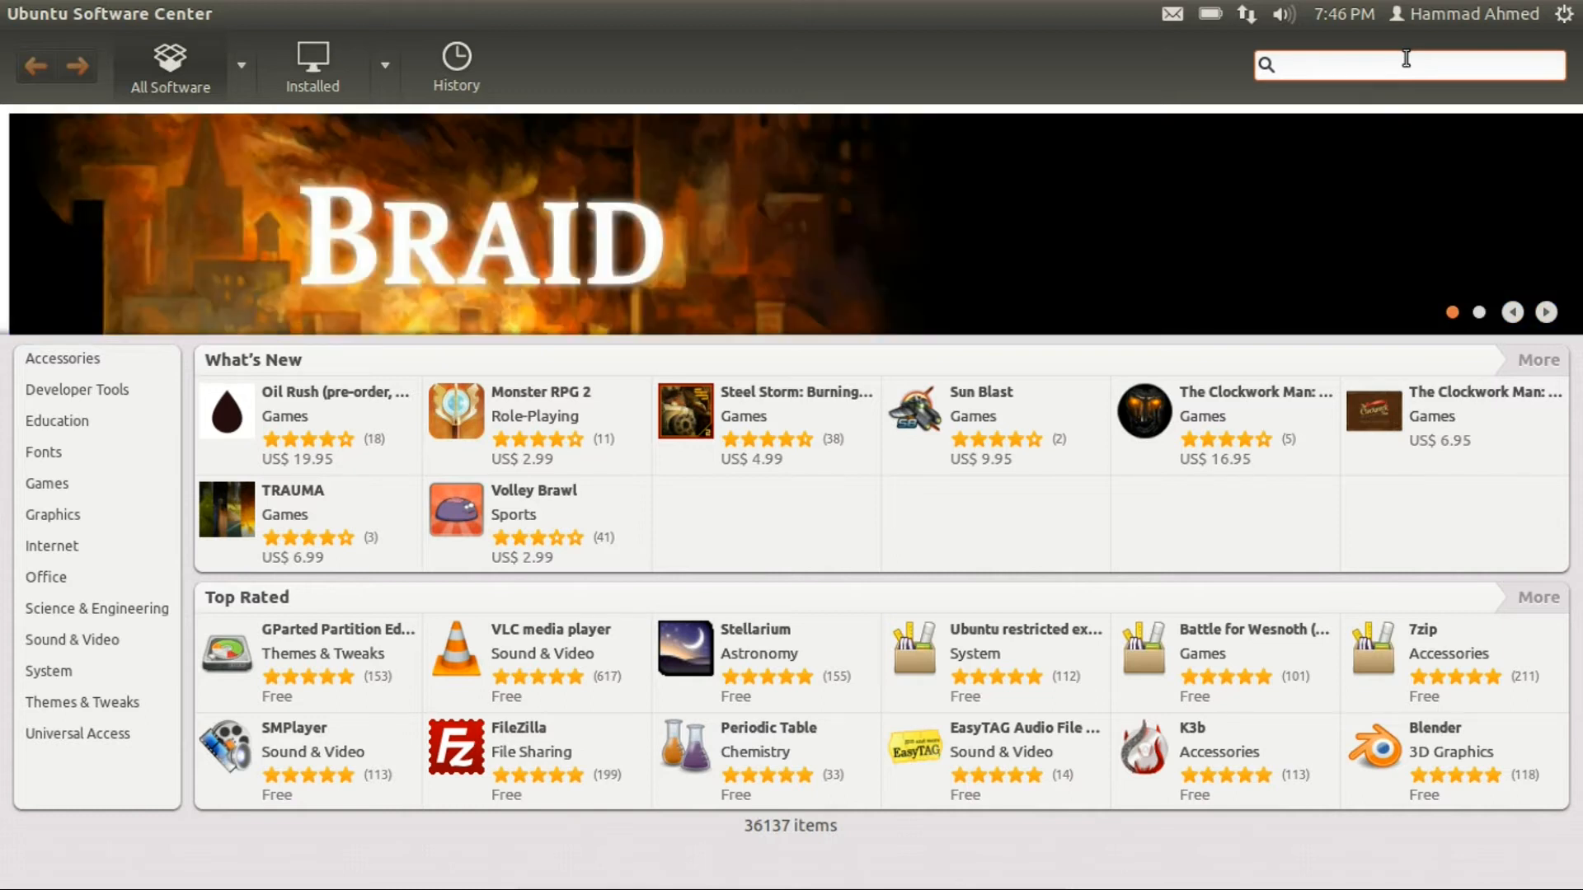
text(gnome-tweak-)
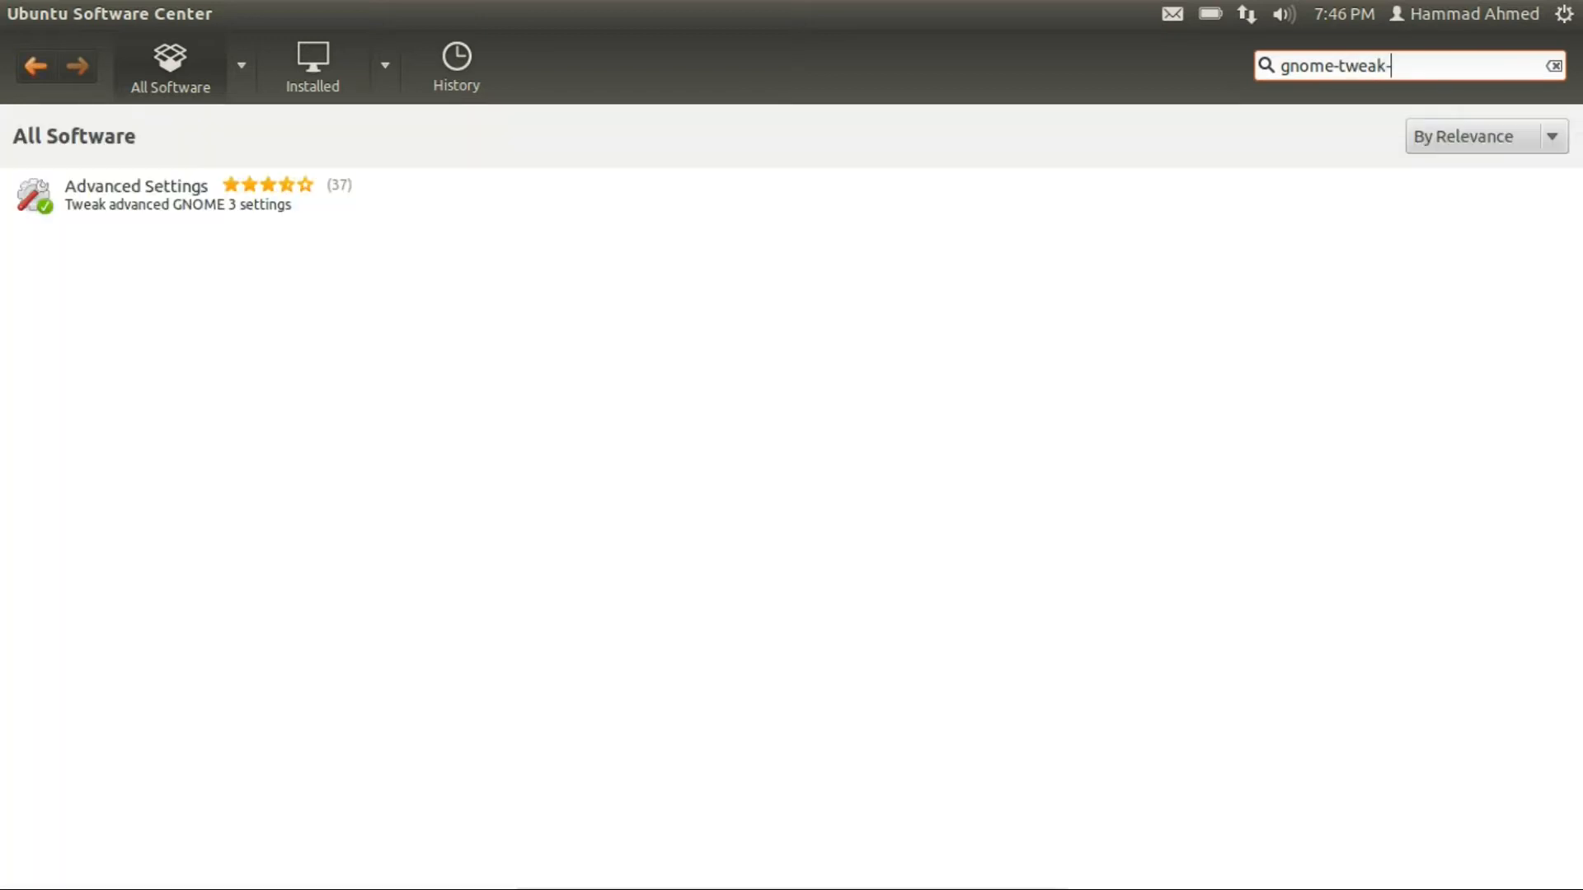
text(tool)
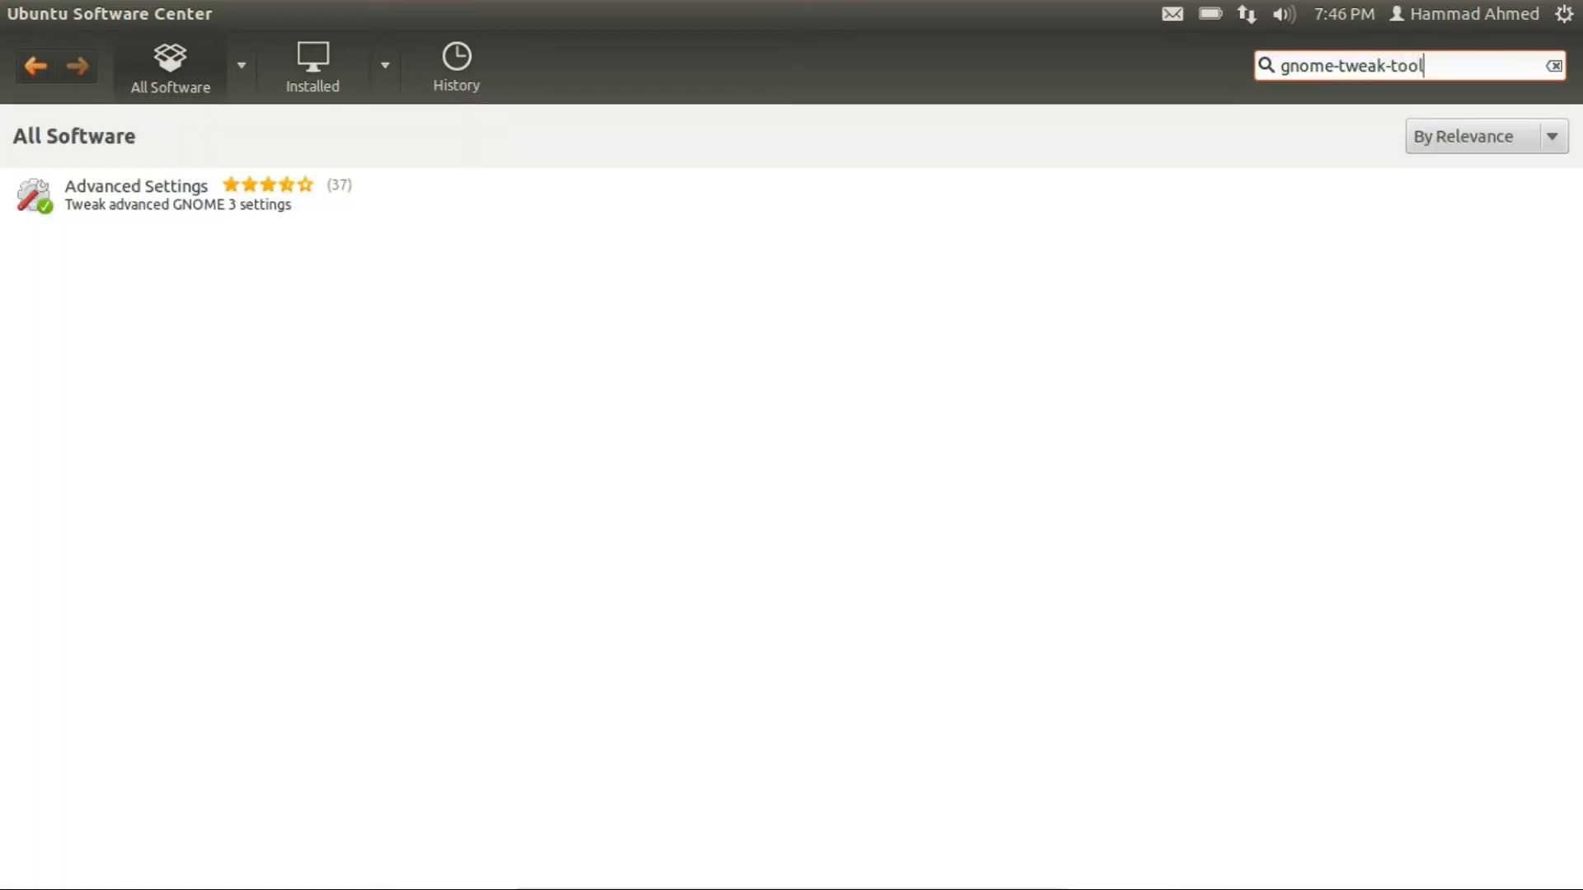
mouse_move(482, 250)
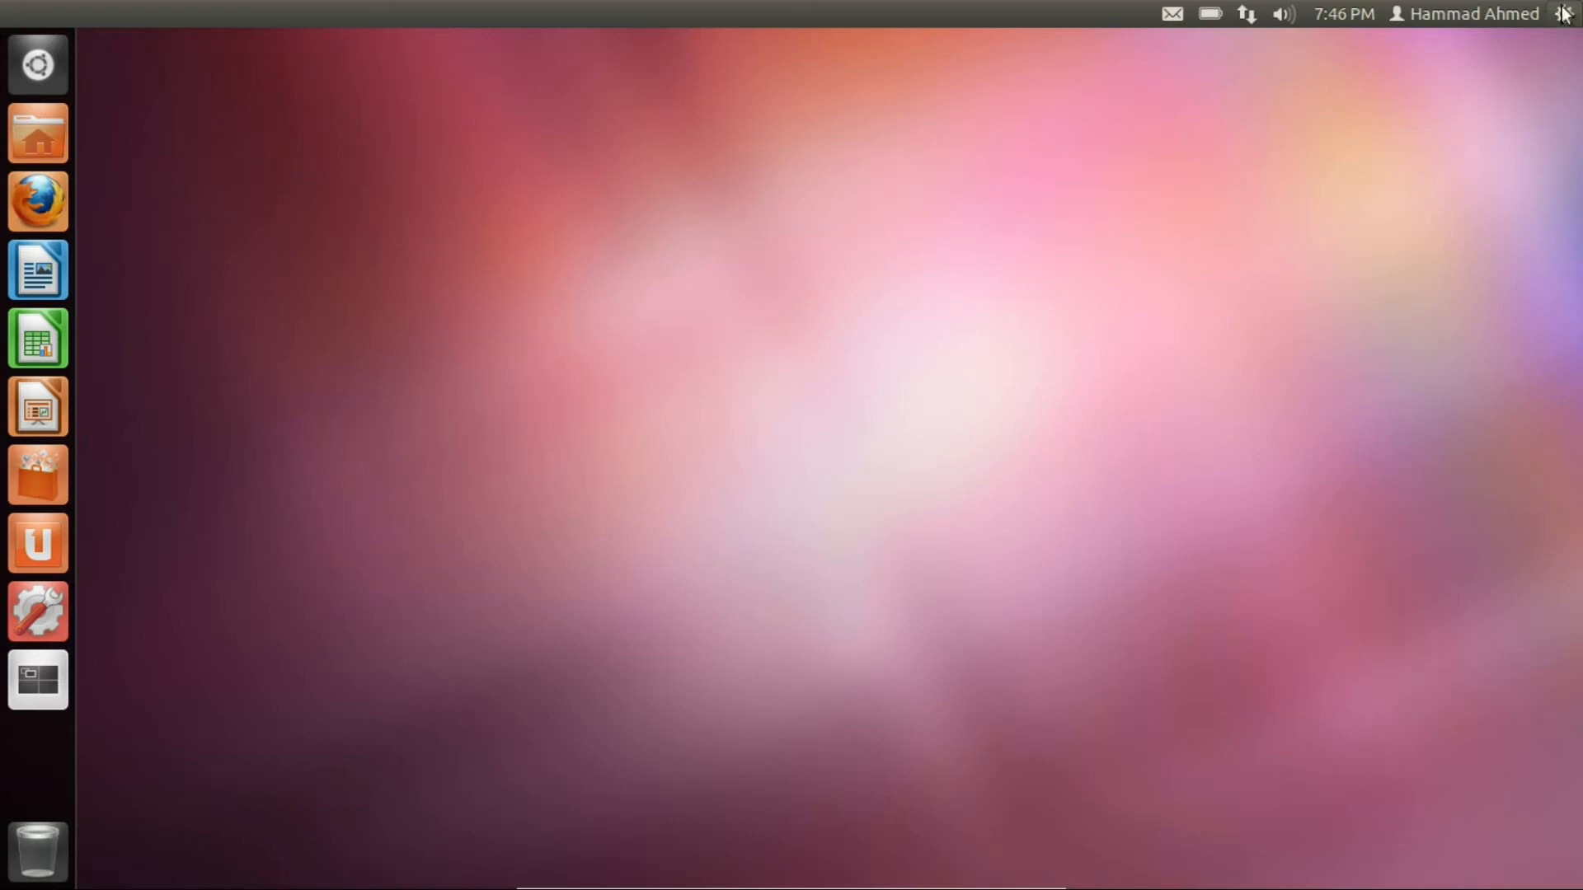
- Log out from the session gear menu and confirm the Log Out dialog
click(1567, 13)
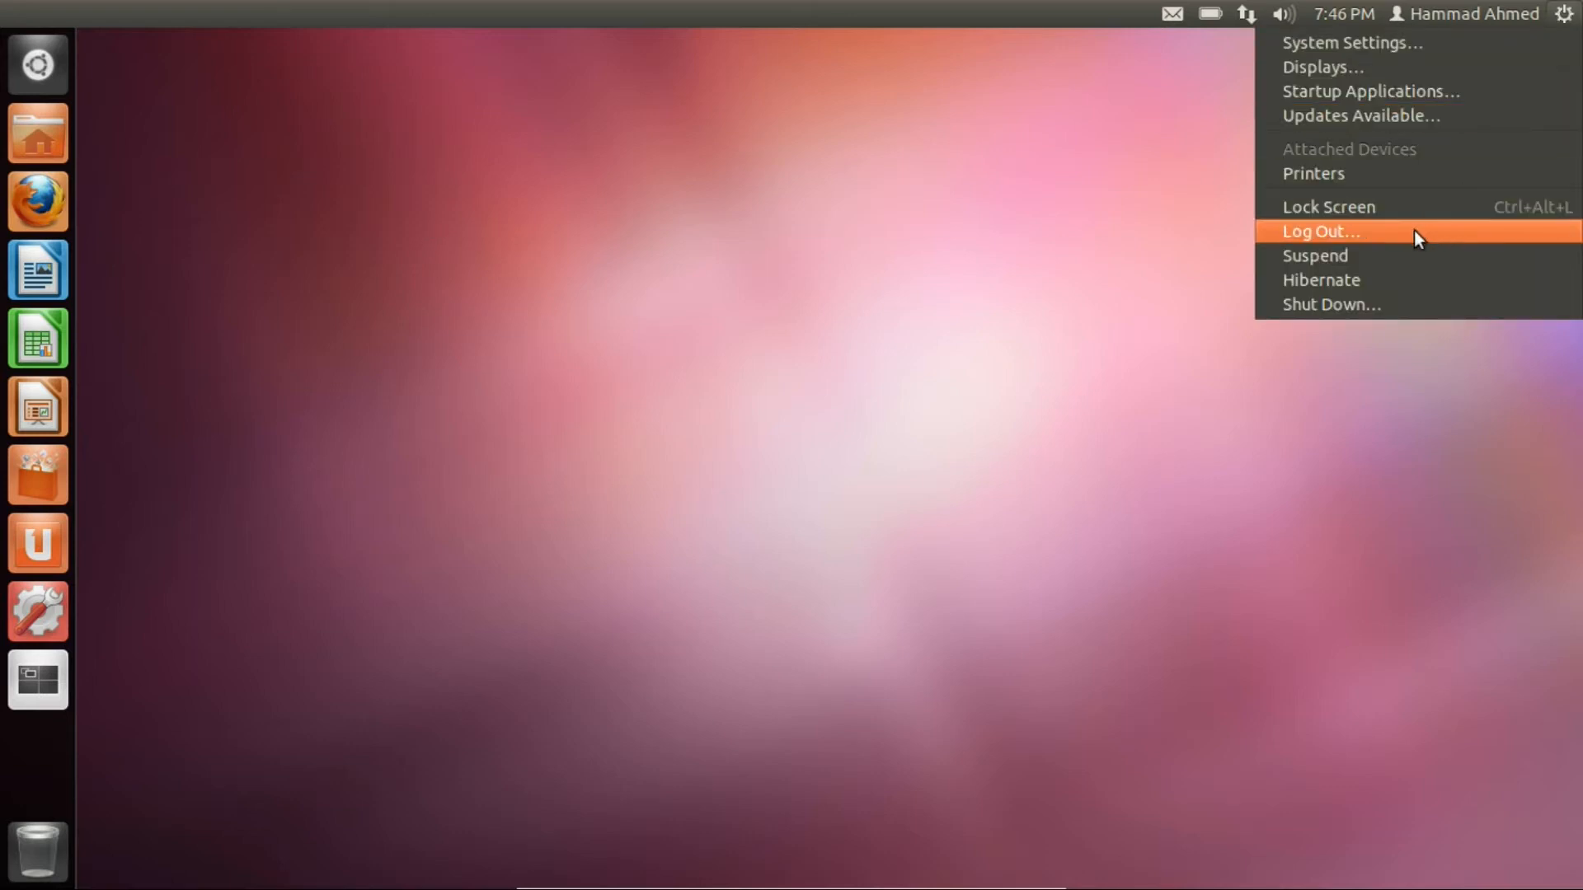
click(1318, 231)
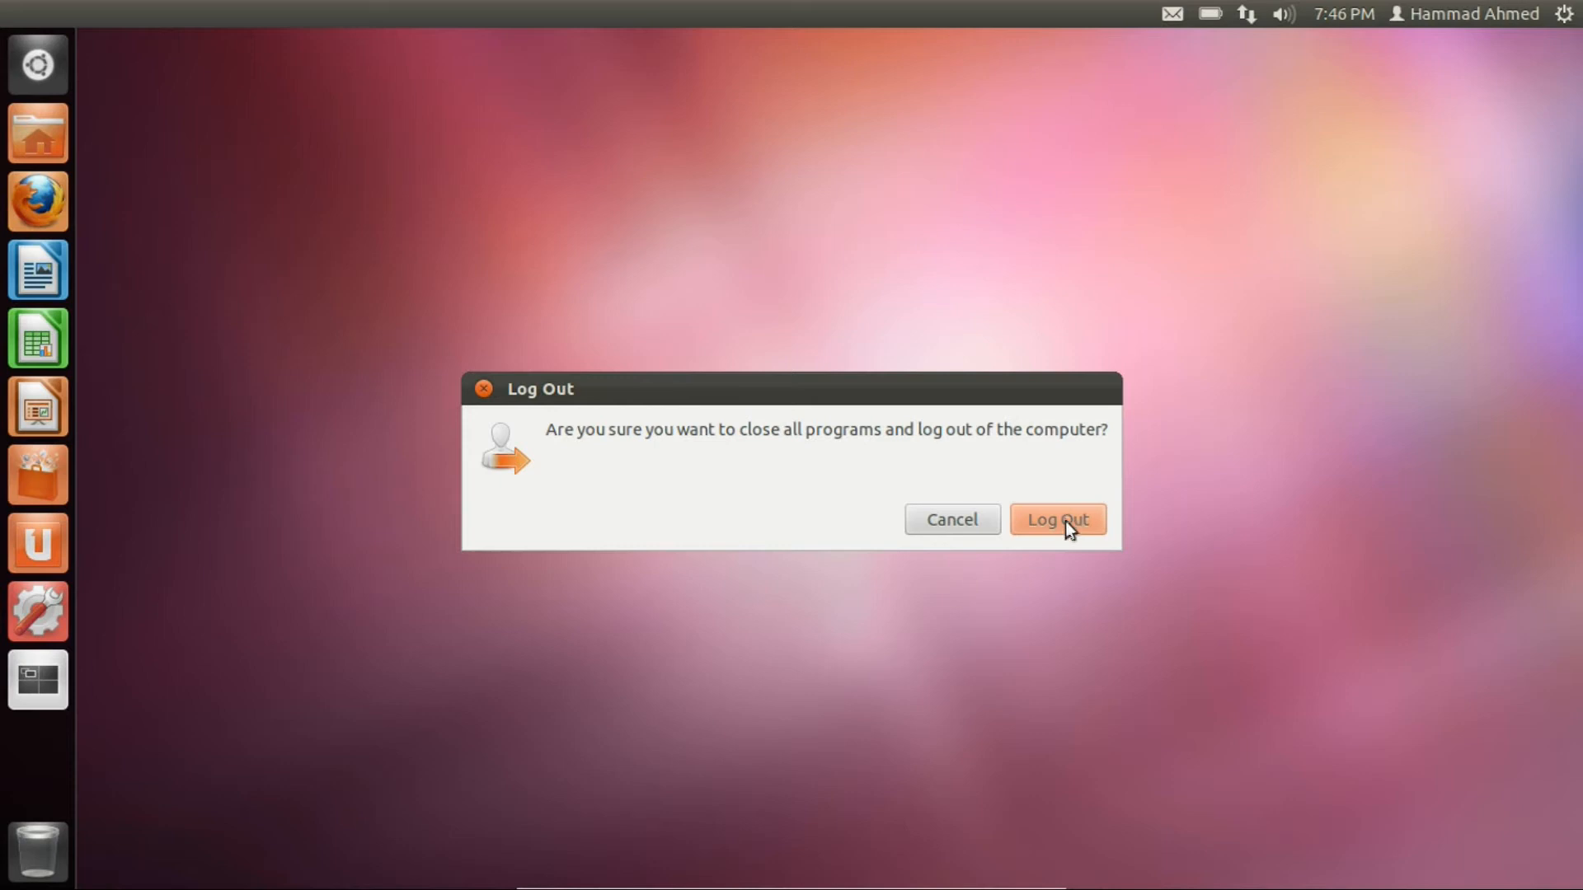
click(1056, 519)
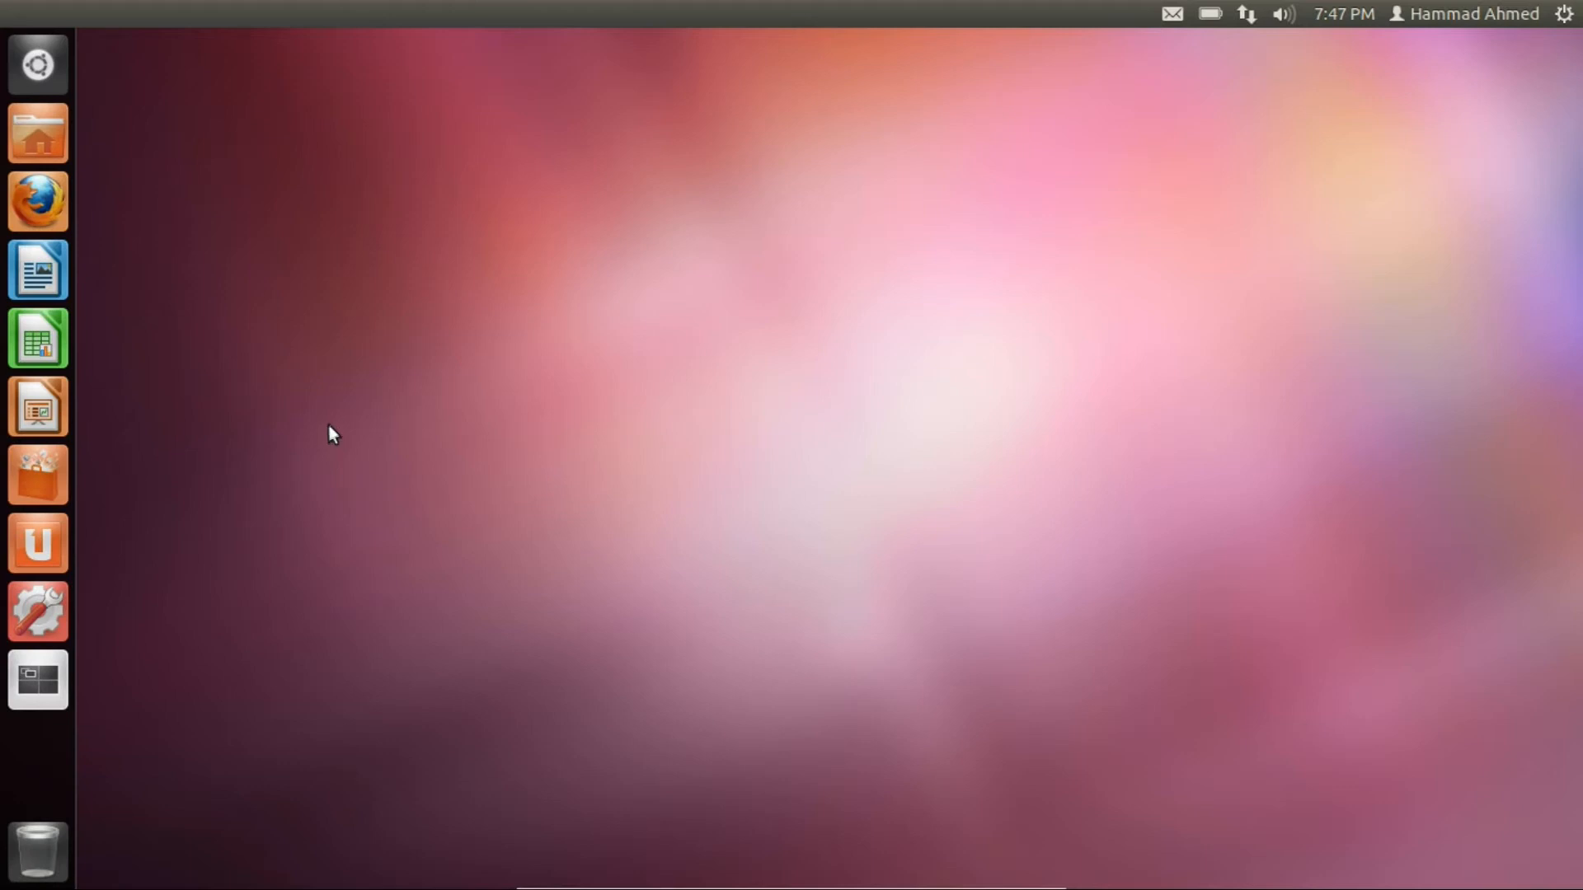
mouse_move(39, 217)
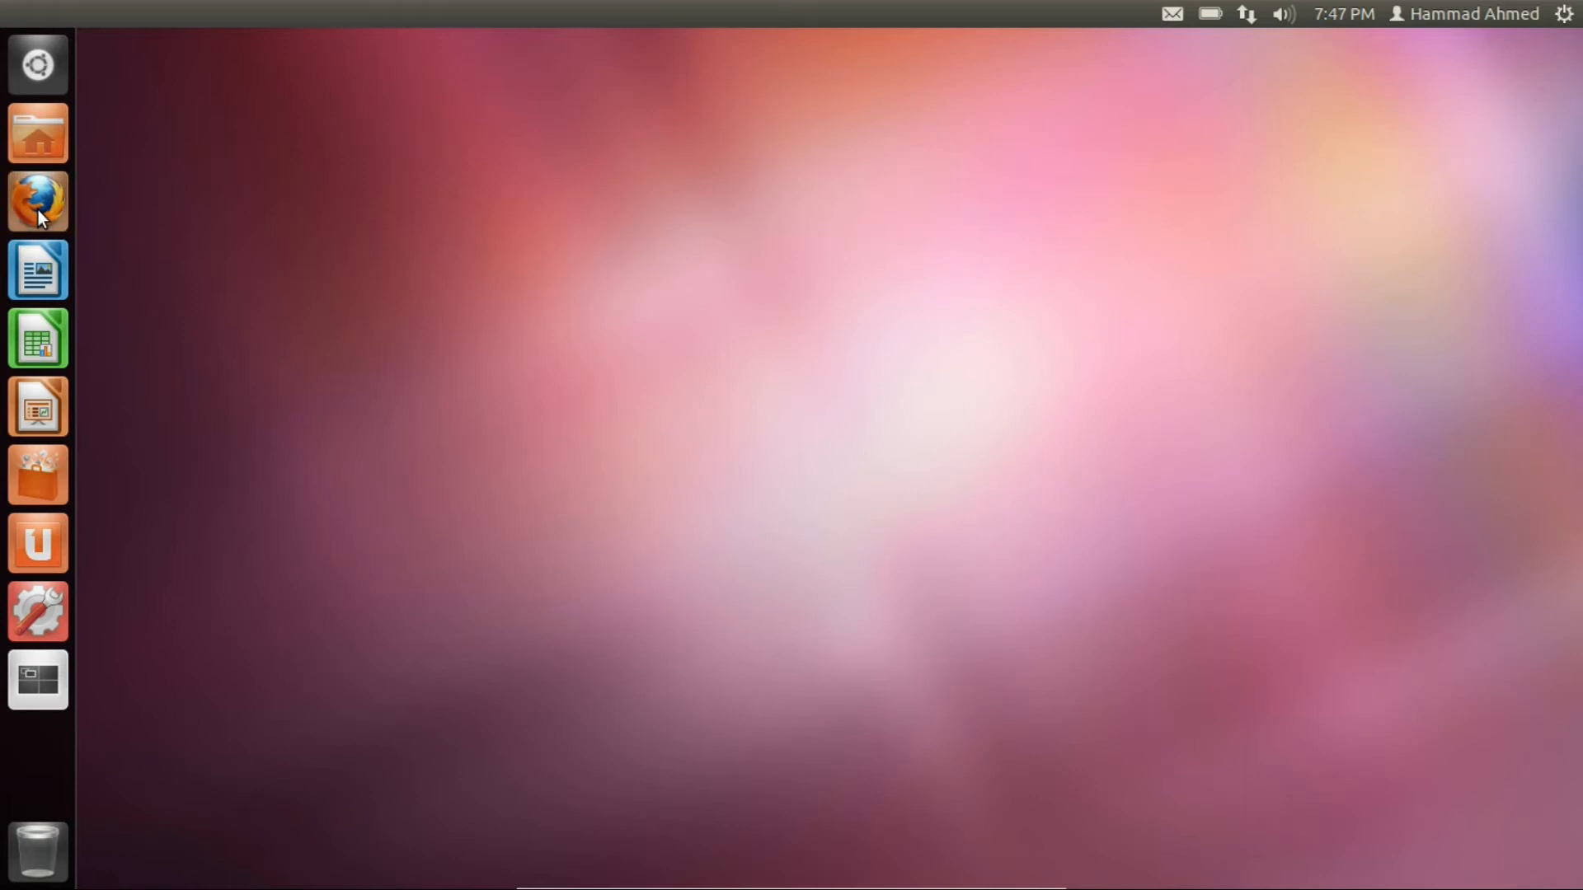
- Launch Firefox, load gnome-look.org and scroll its latest artwork list
click(37, 200)
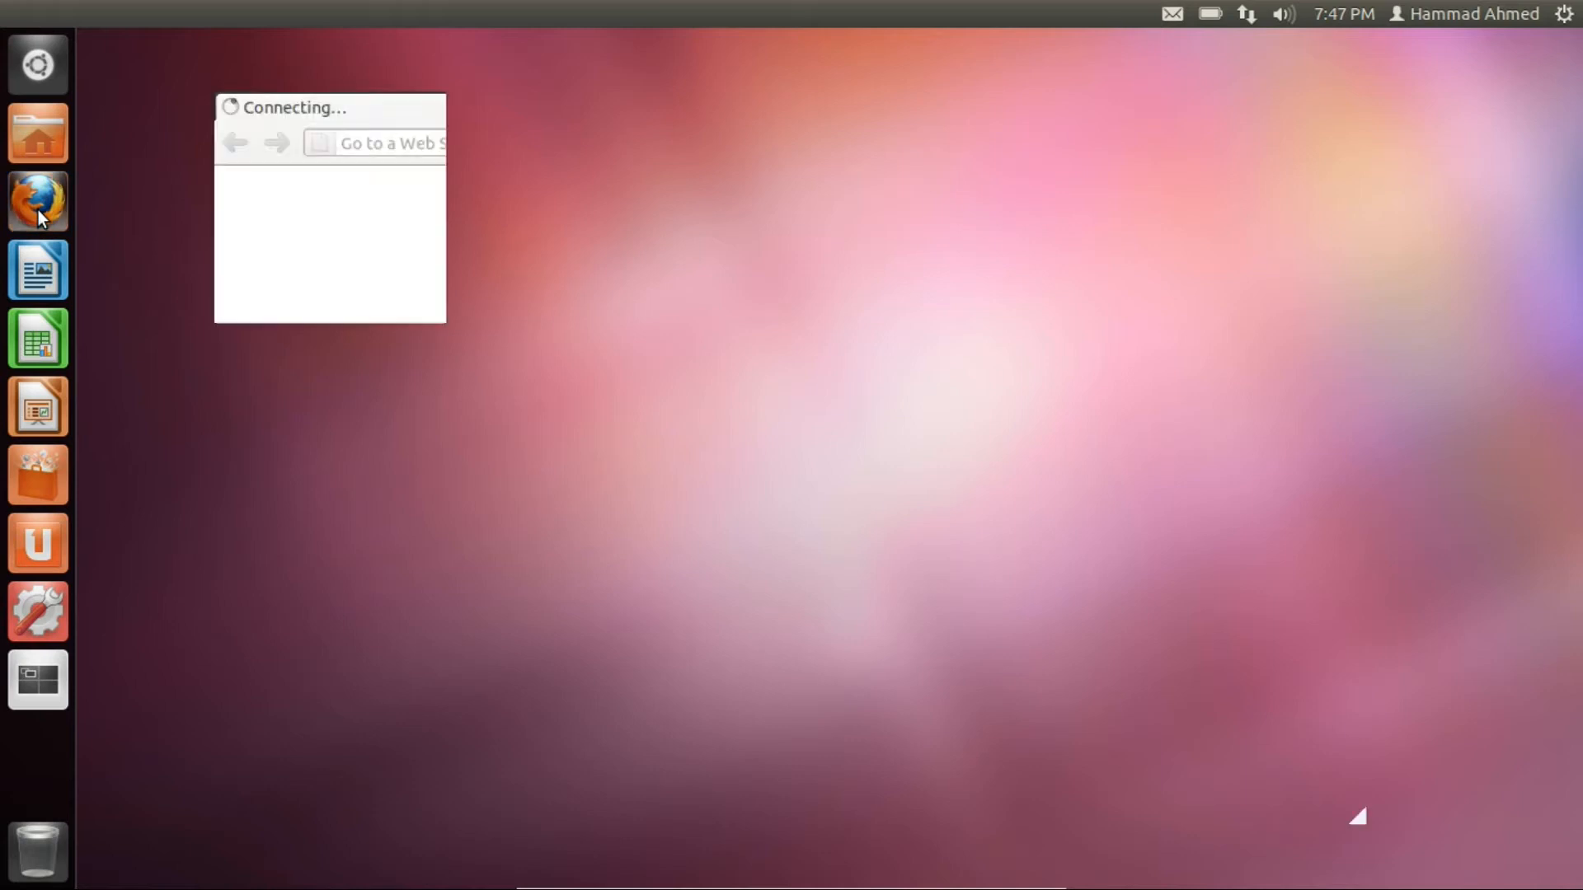
click(37, 199)
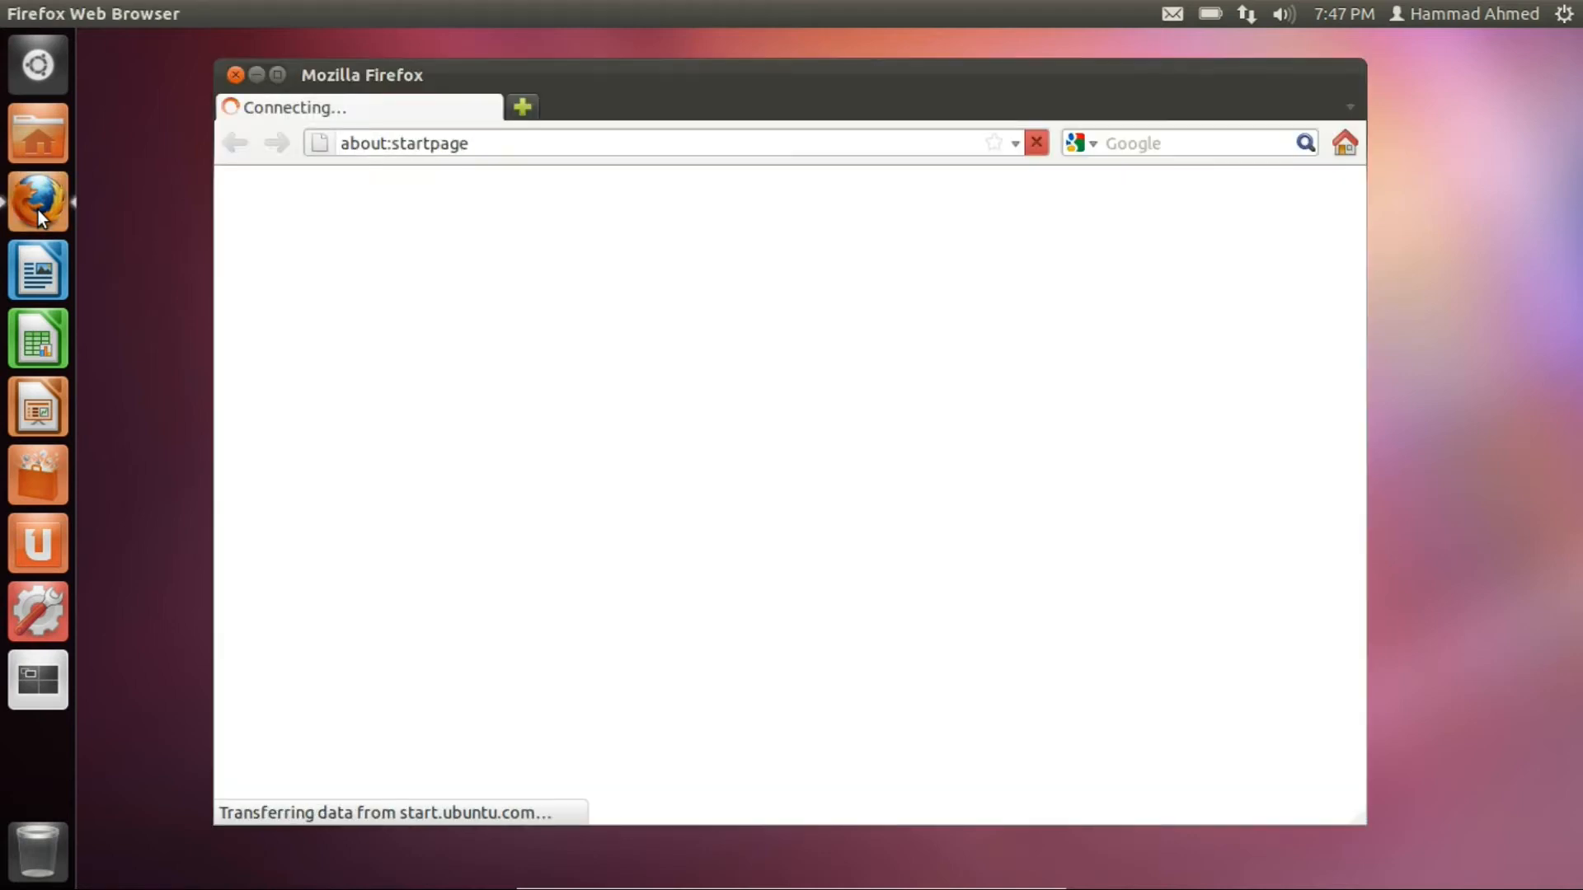
mouse_move(550, 152)
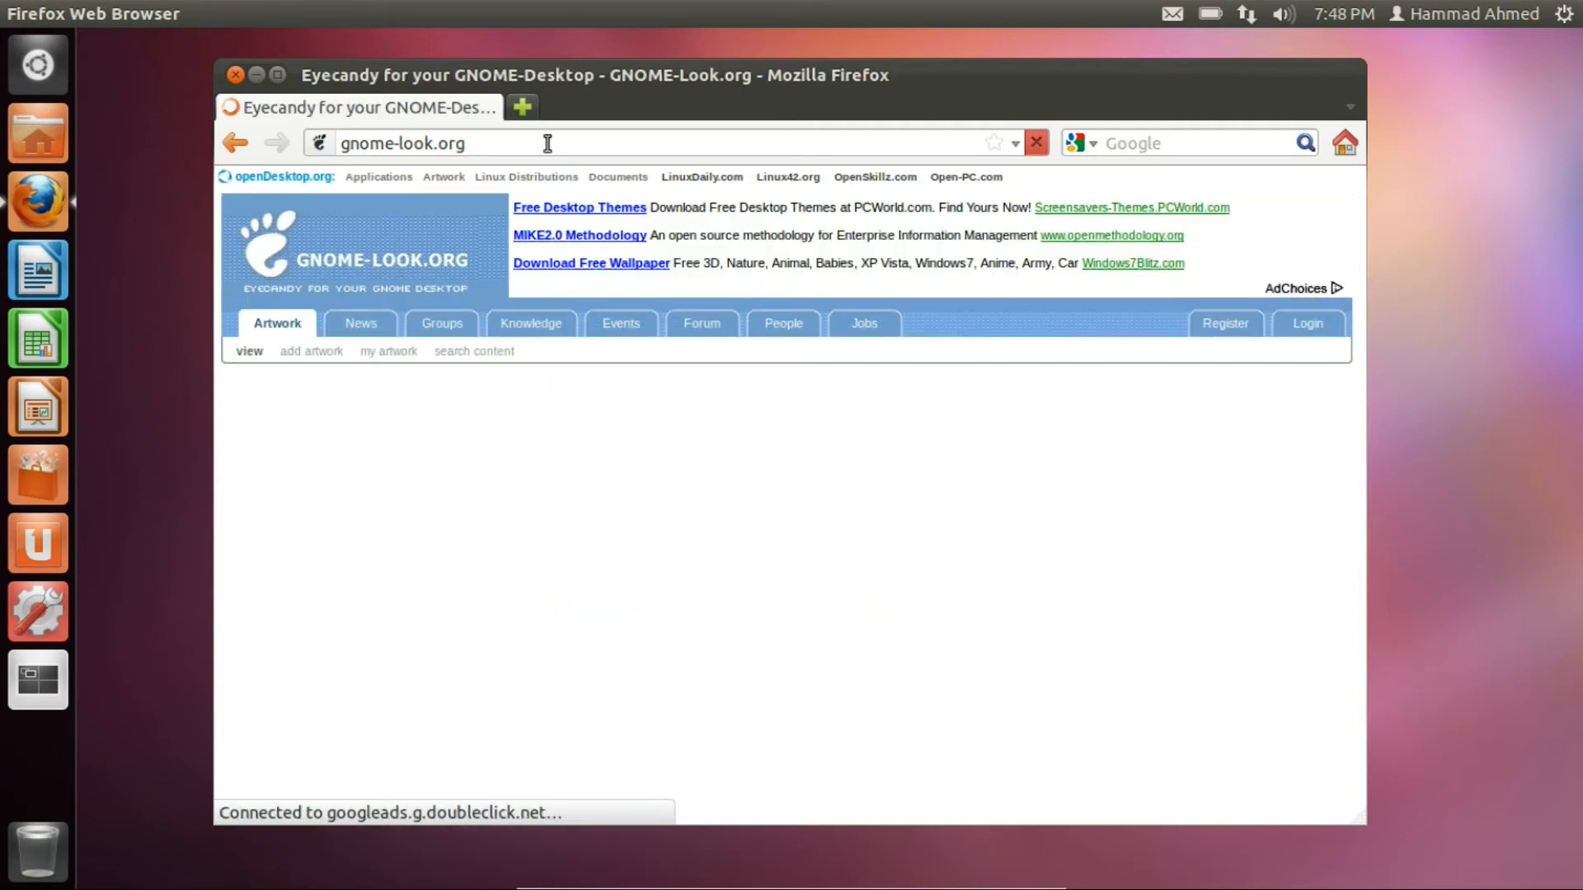
scroll(down, 3)
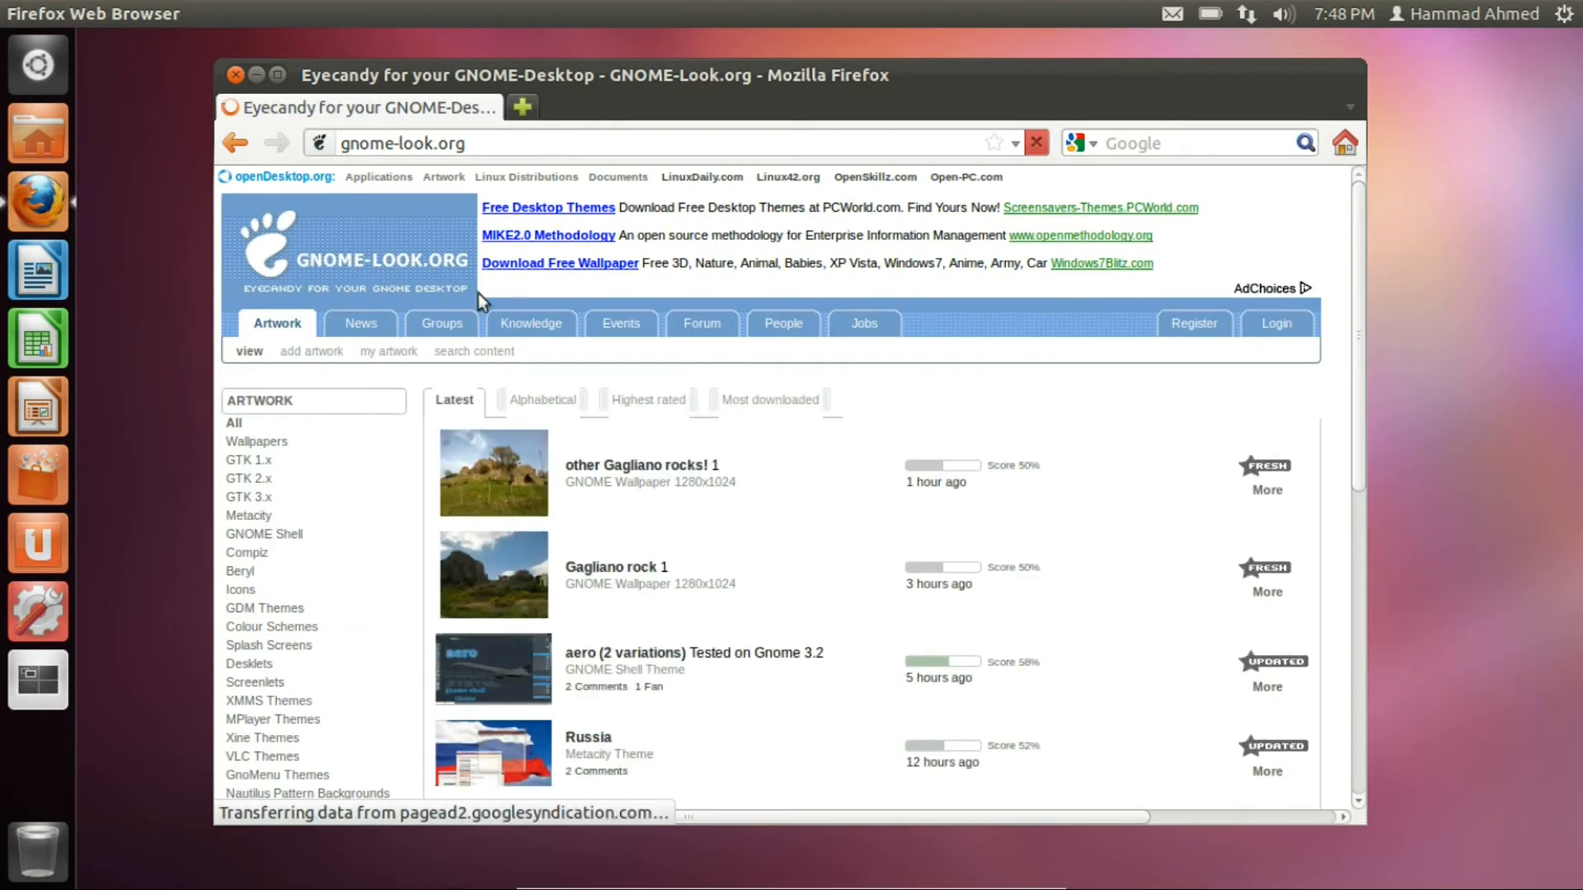
mouse_move(248, 516)
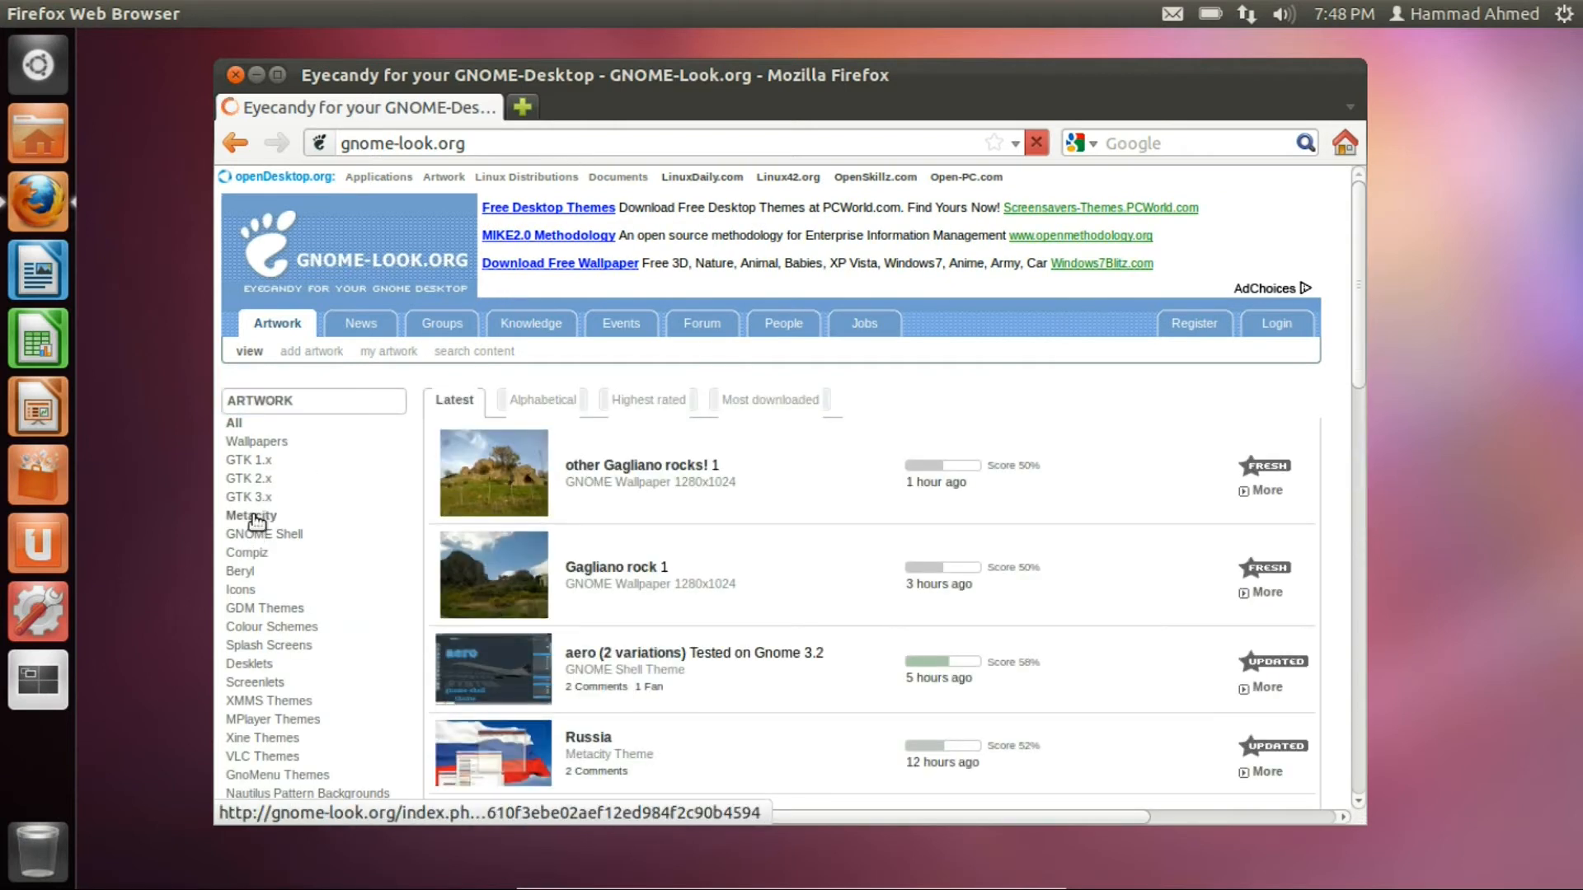
- Filter artwork to Metacity, sort by highest rated, and open METAGOTCHI
click(251, 517)
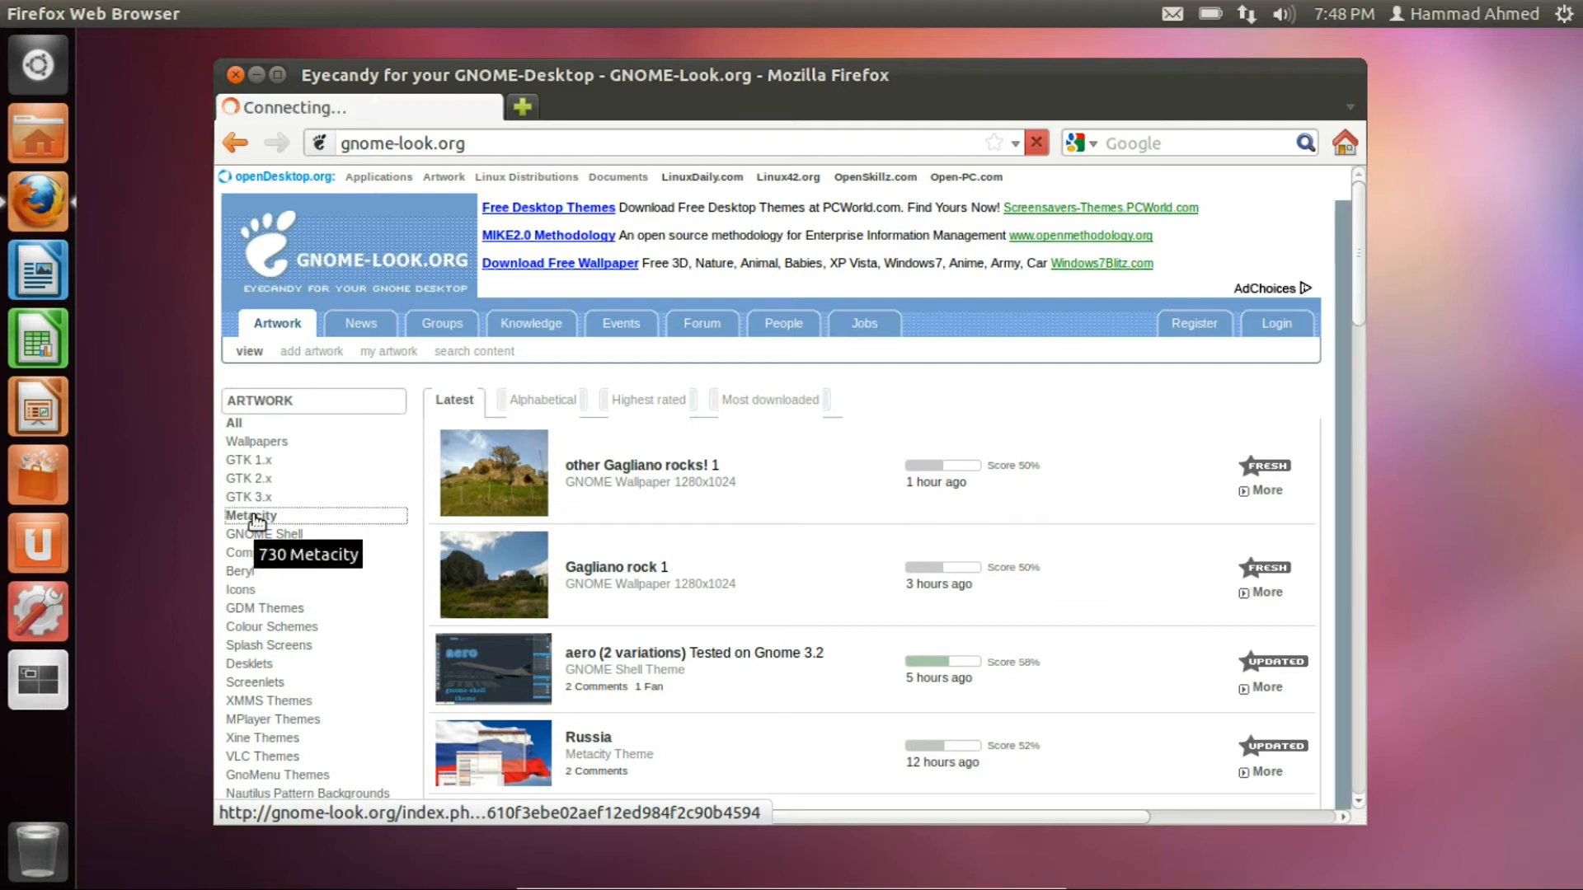
click(250, 516)
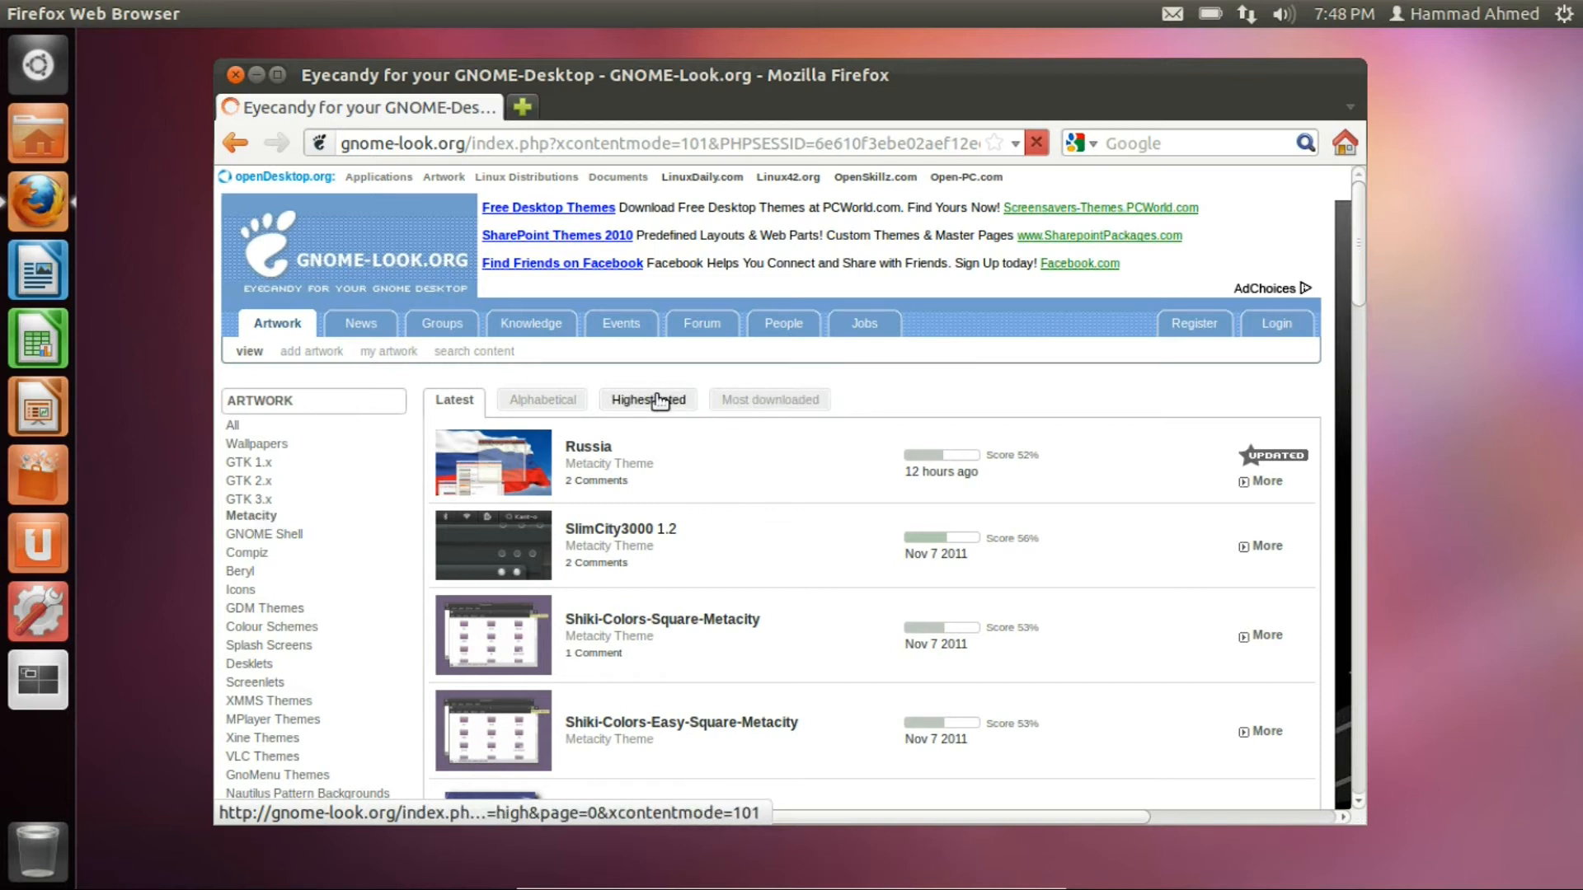
click(647, 399)
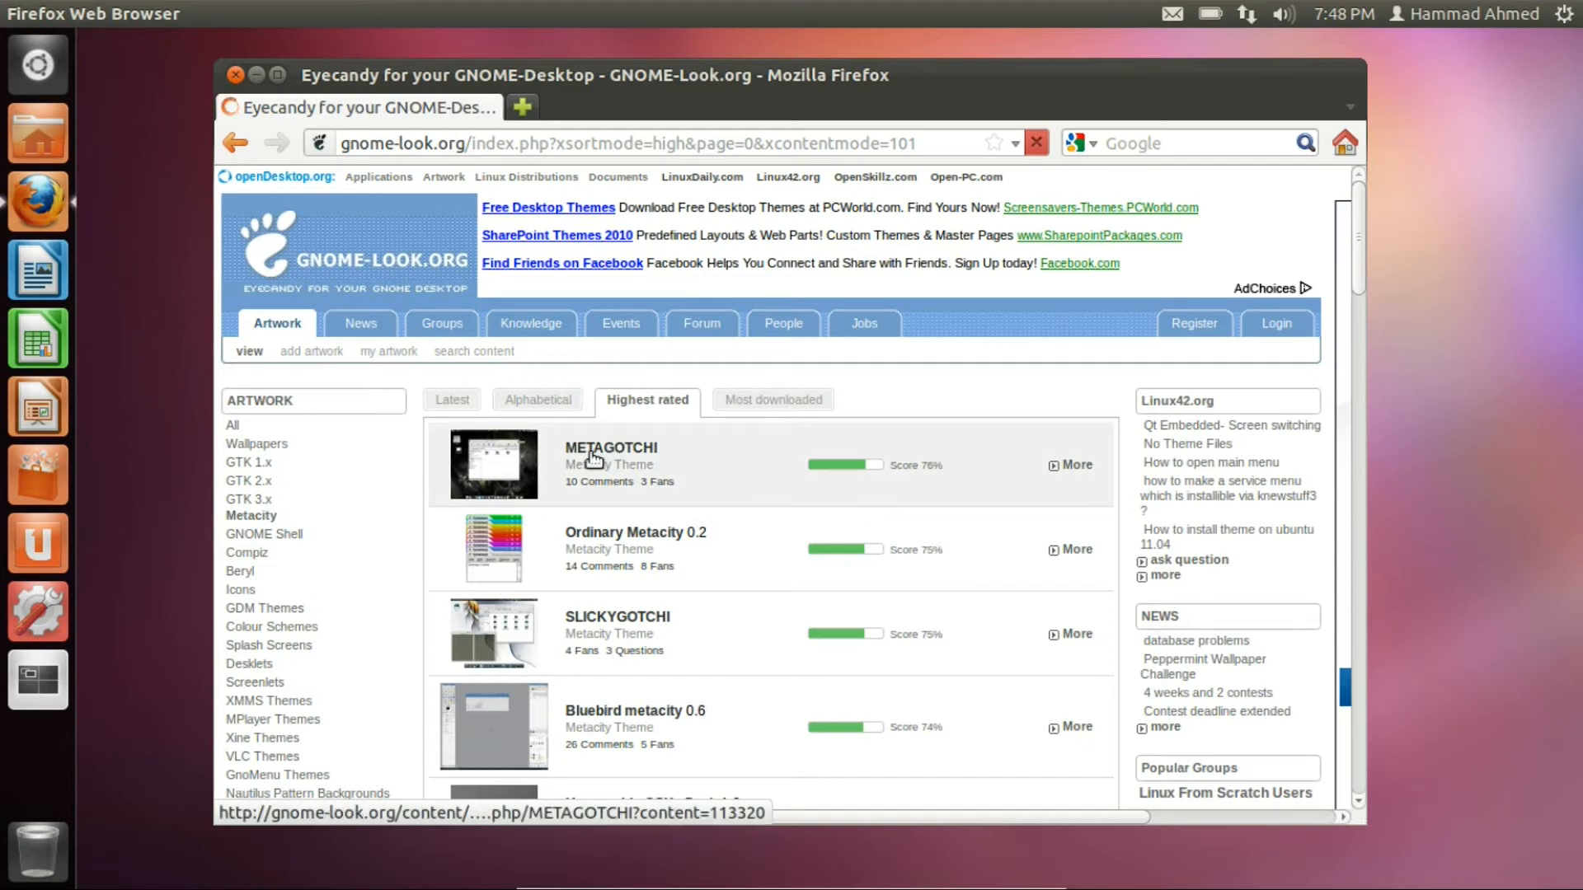
click(610, 449)
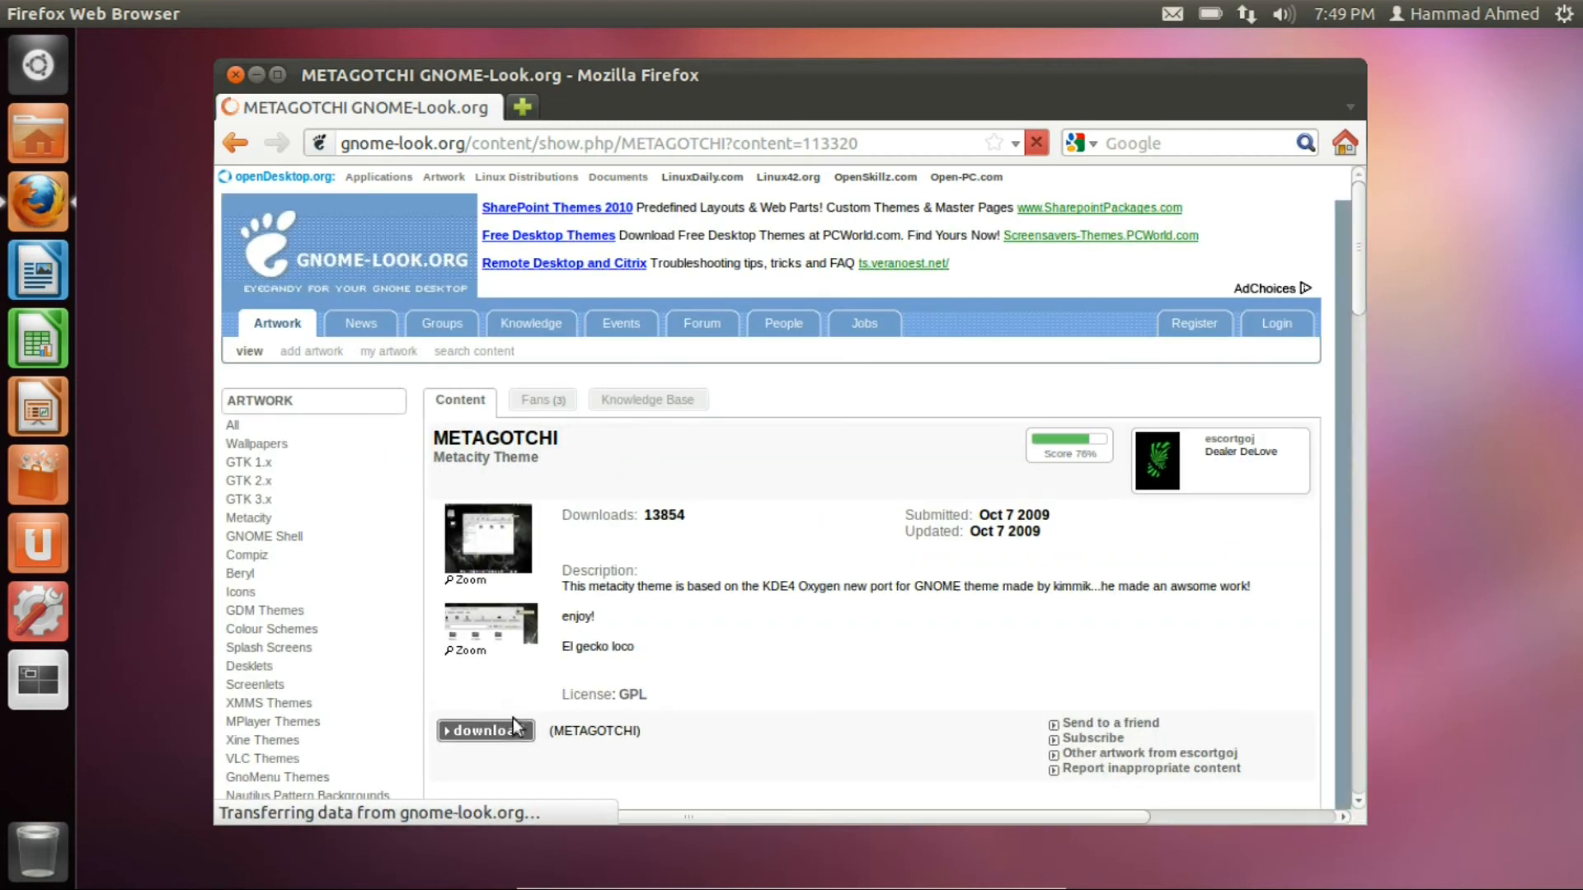
- Download the METAGOTCHI archive with Save File, then close Firefox
click(486, 730)
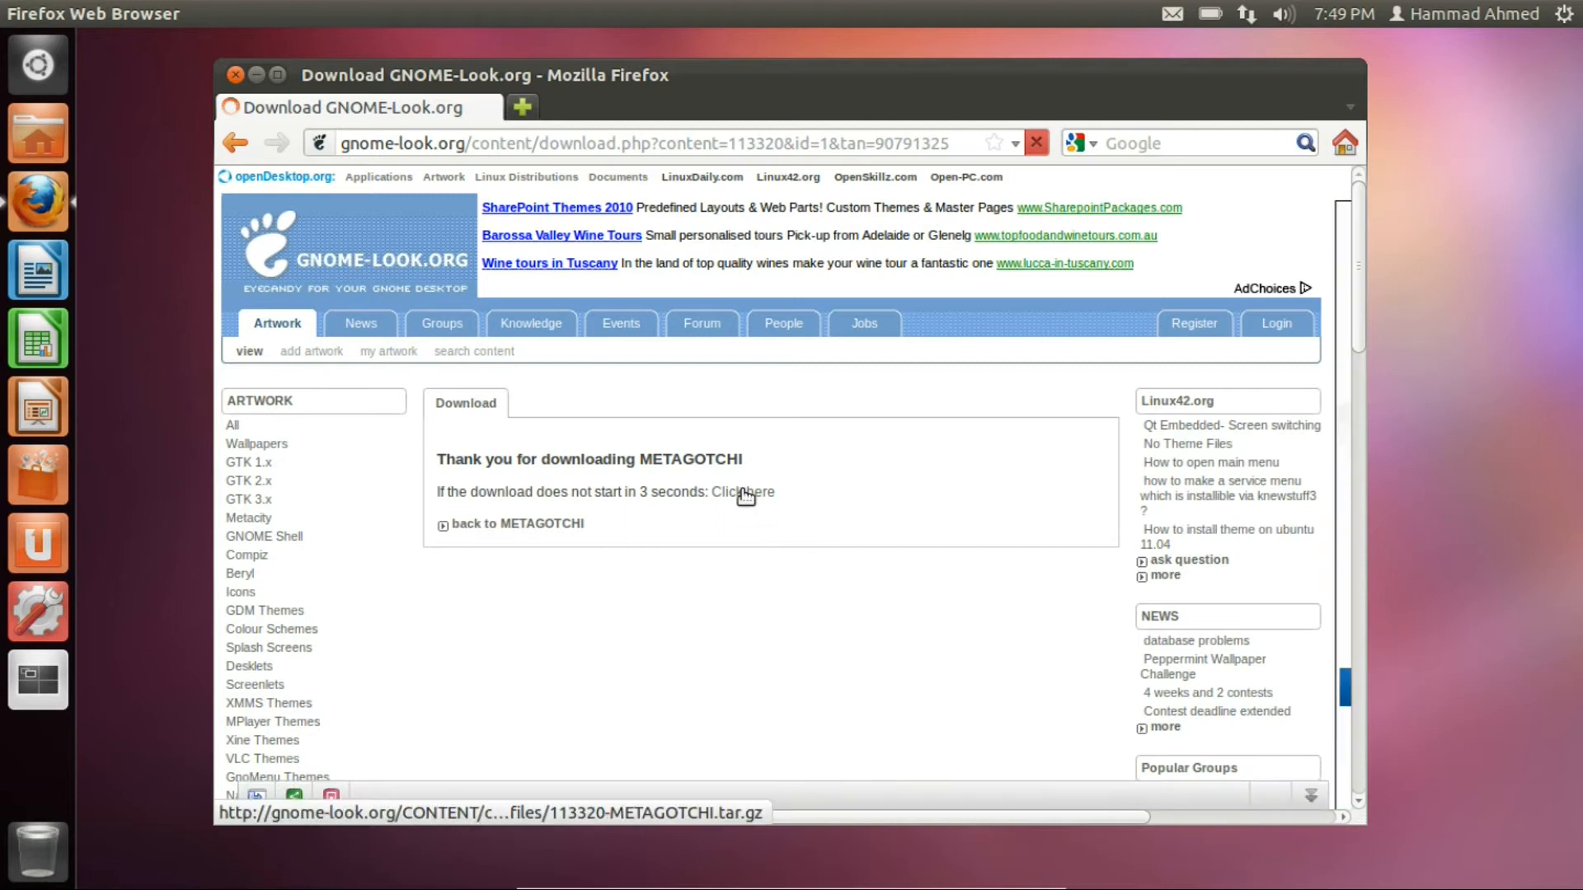
click(743, 494)
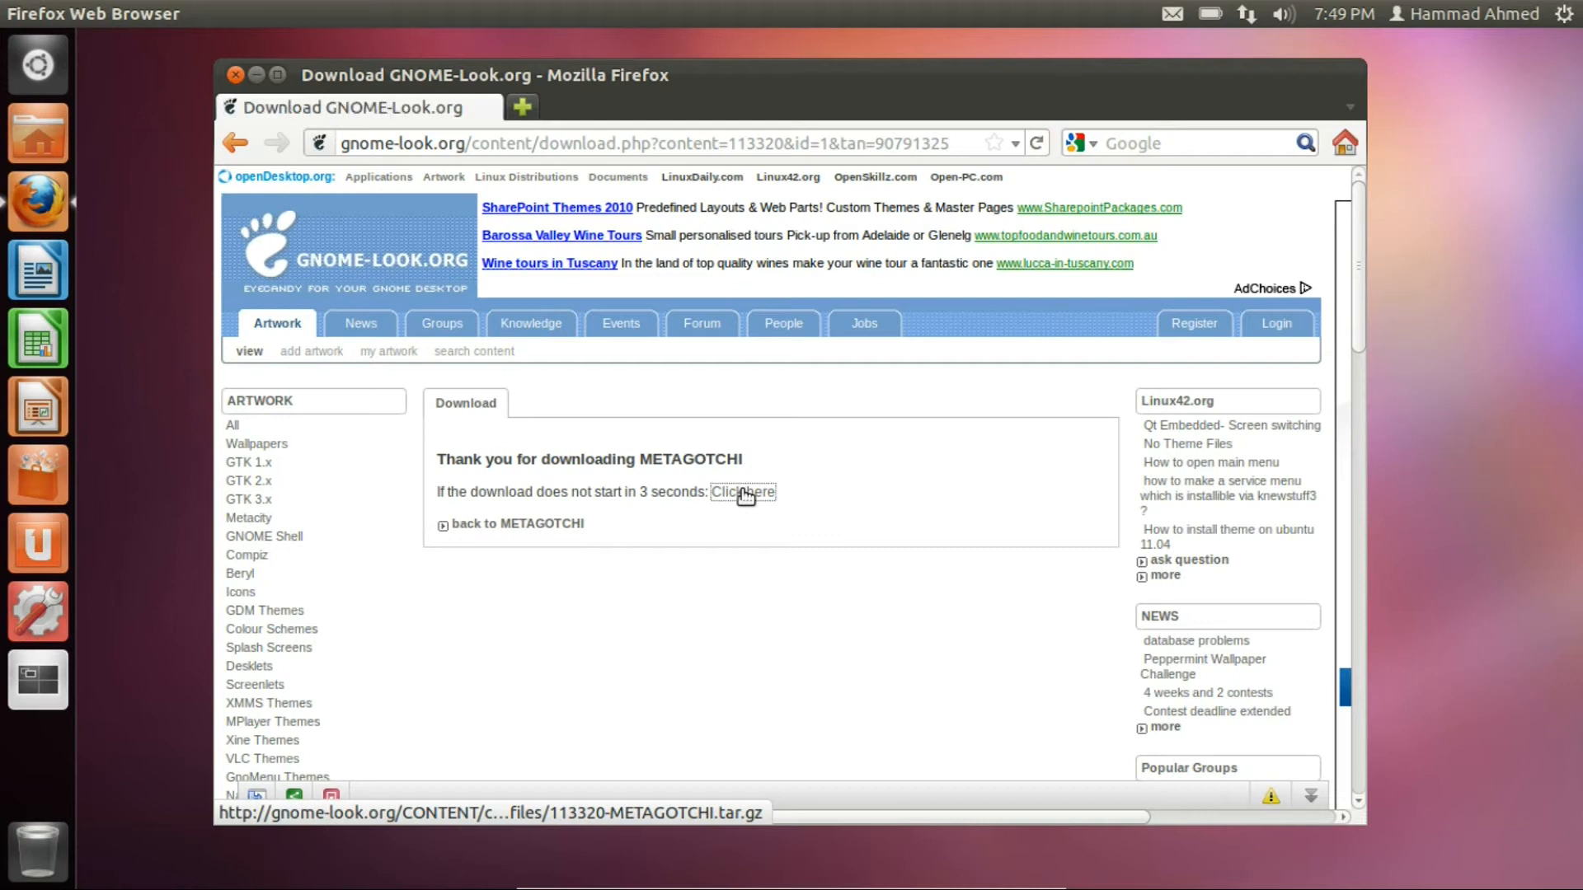
click(742, 491)
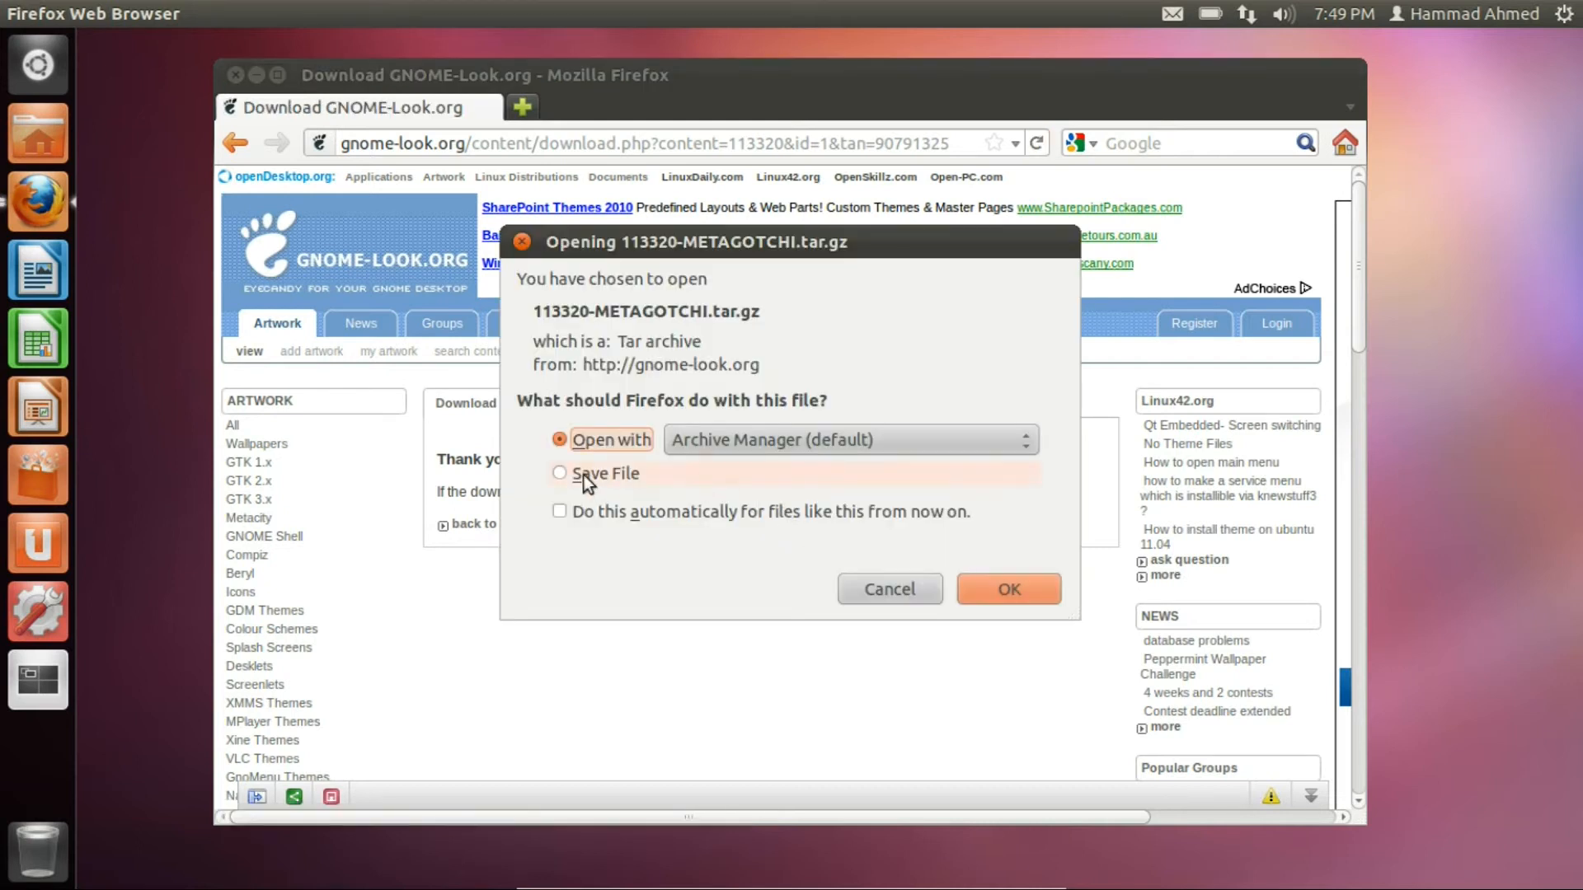
click(560, 473)
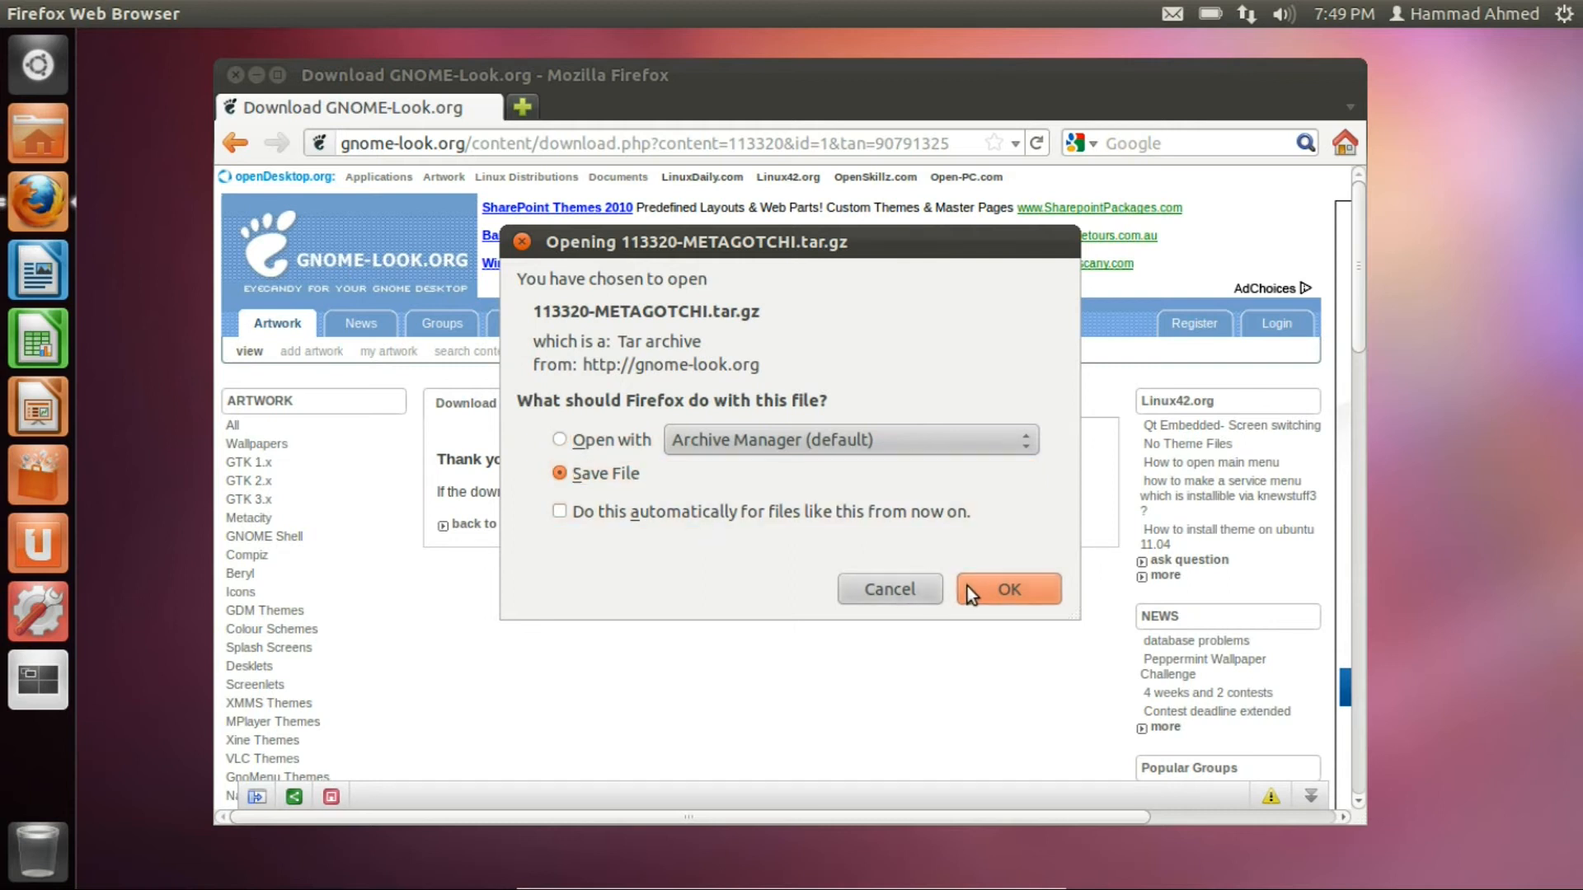
click(1006, 589)
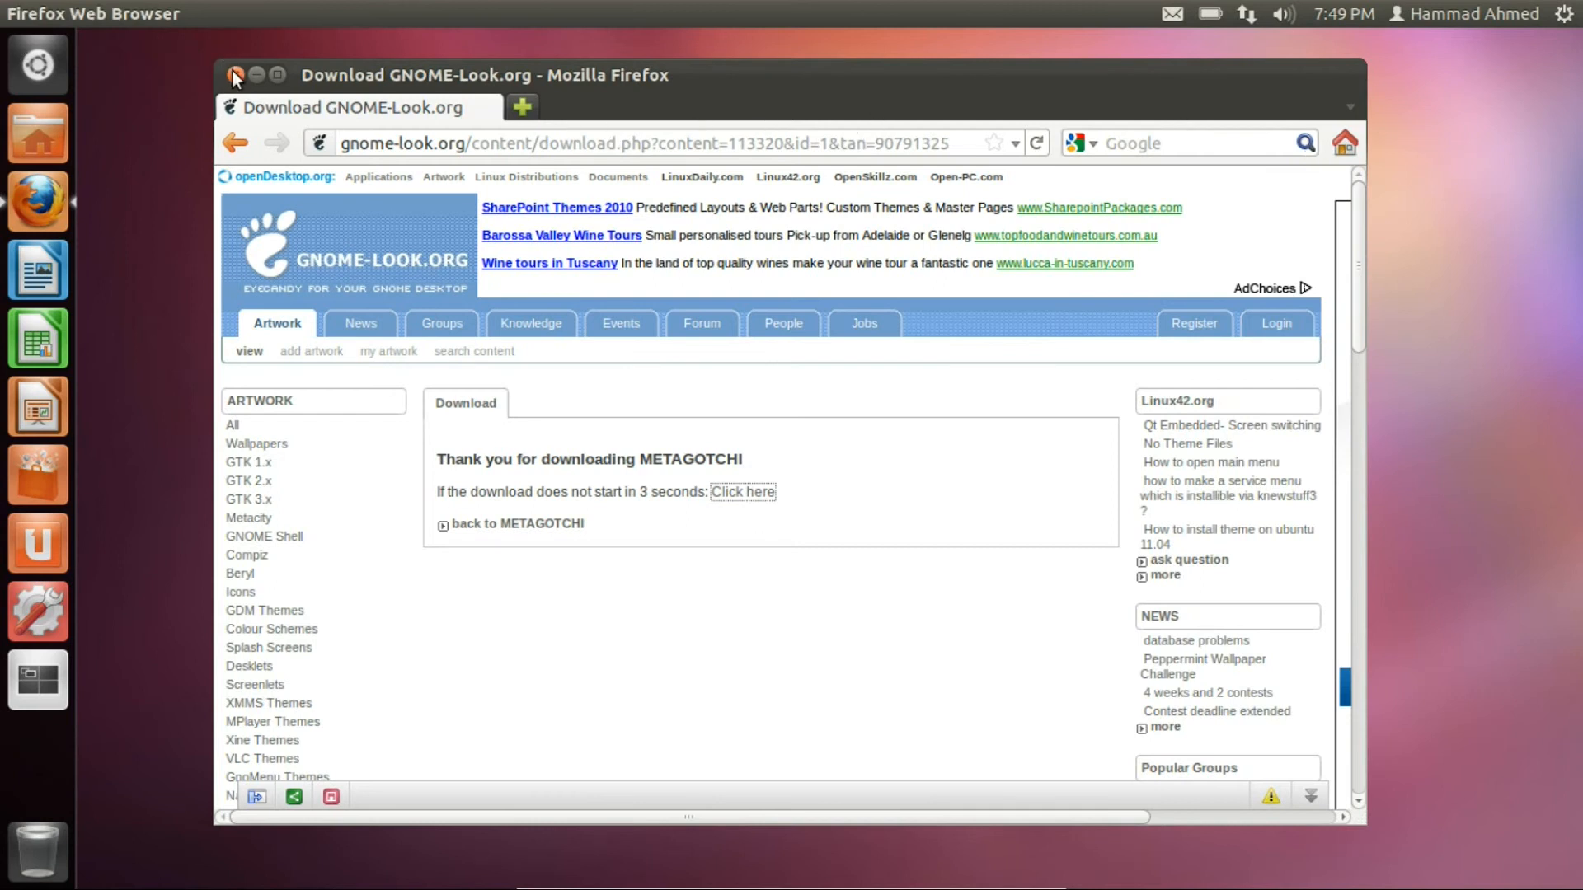
click(233, 76)
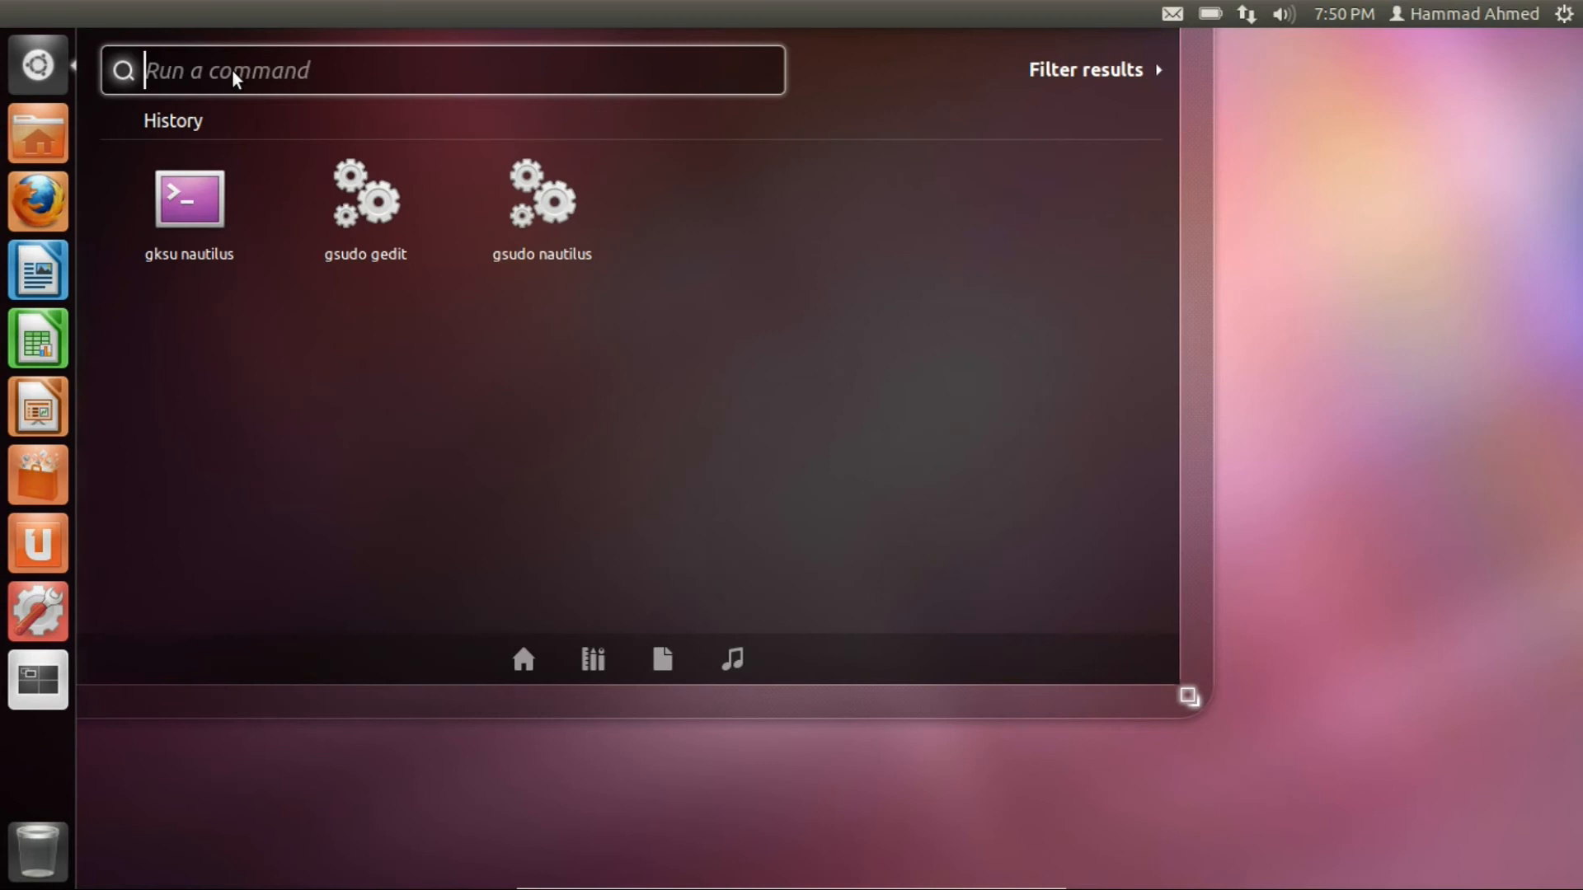
- Start Nautilus via 'gksu nautilus' and select 113320-METAGOTCHI.tar.gz in Downloads
text(gksu nau)
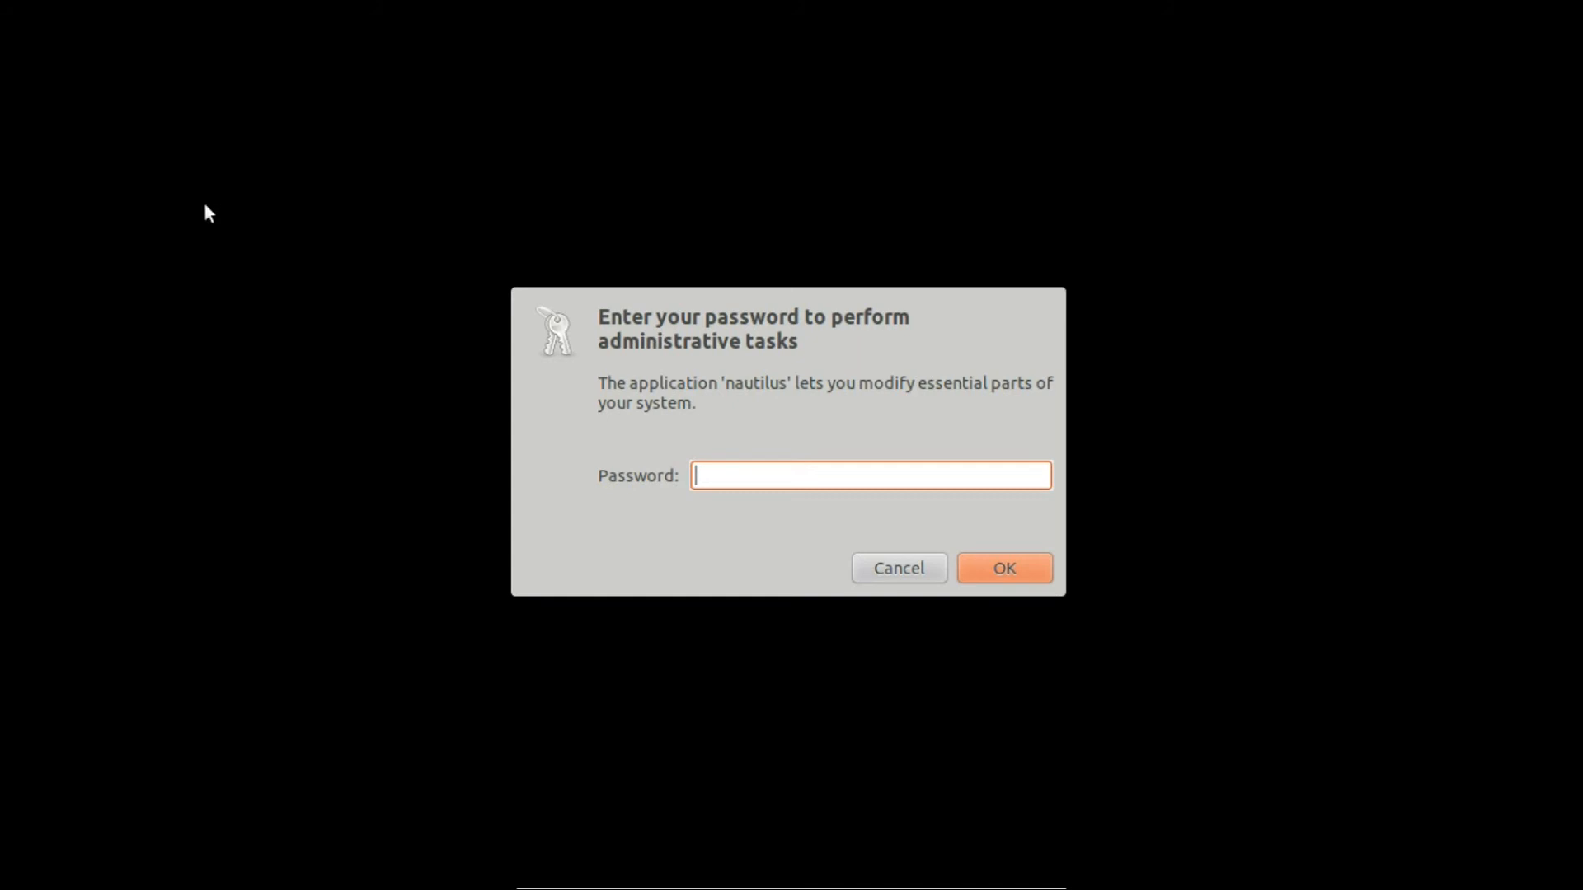
text(password)
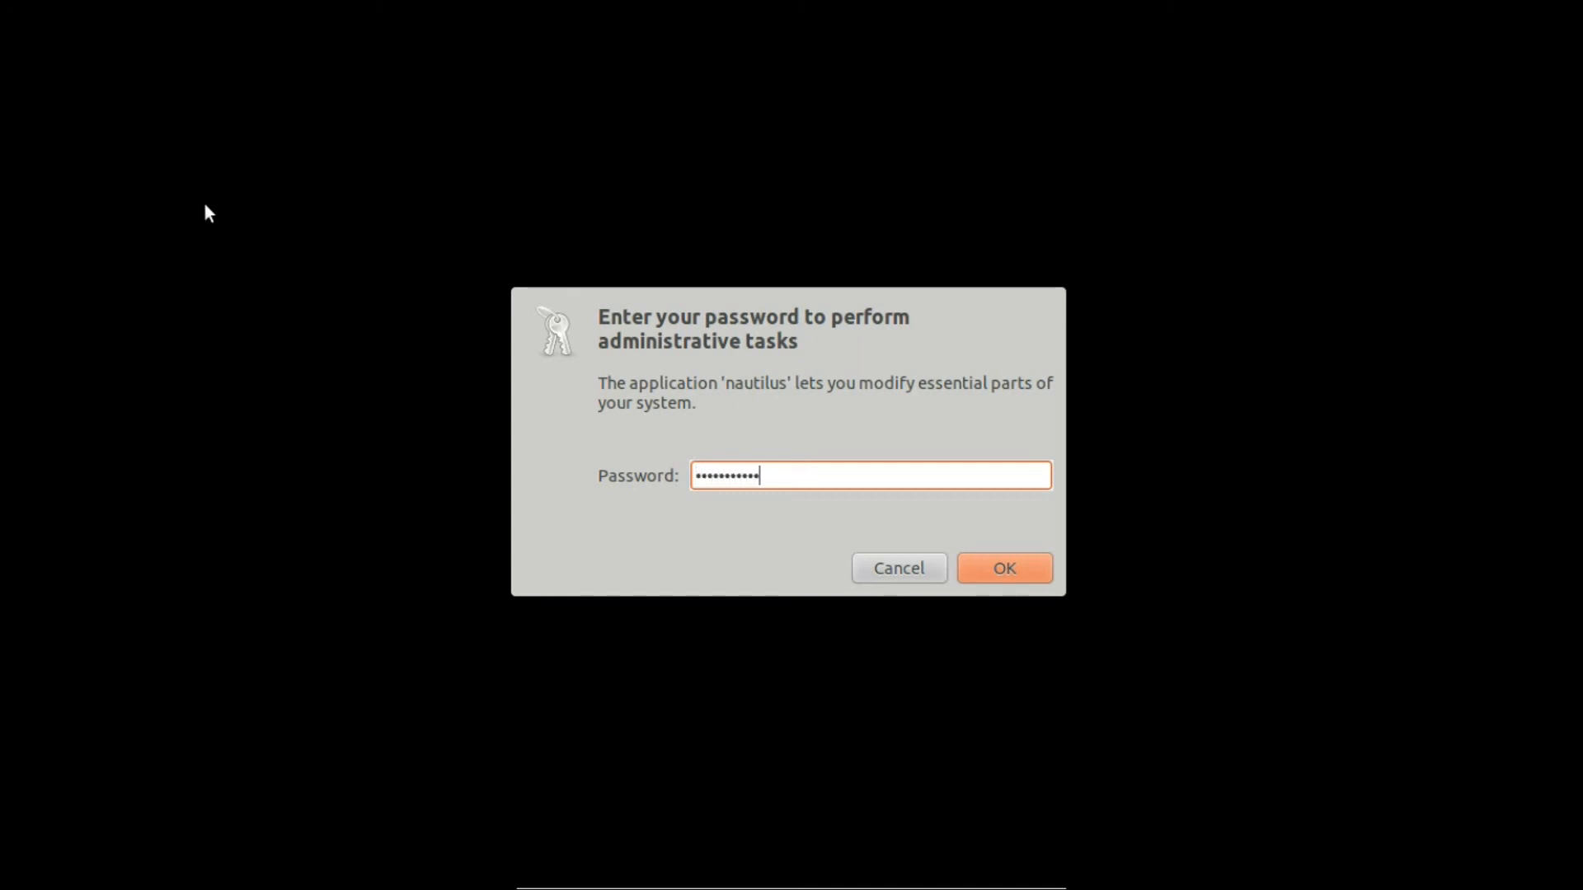
click(1003, 567)
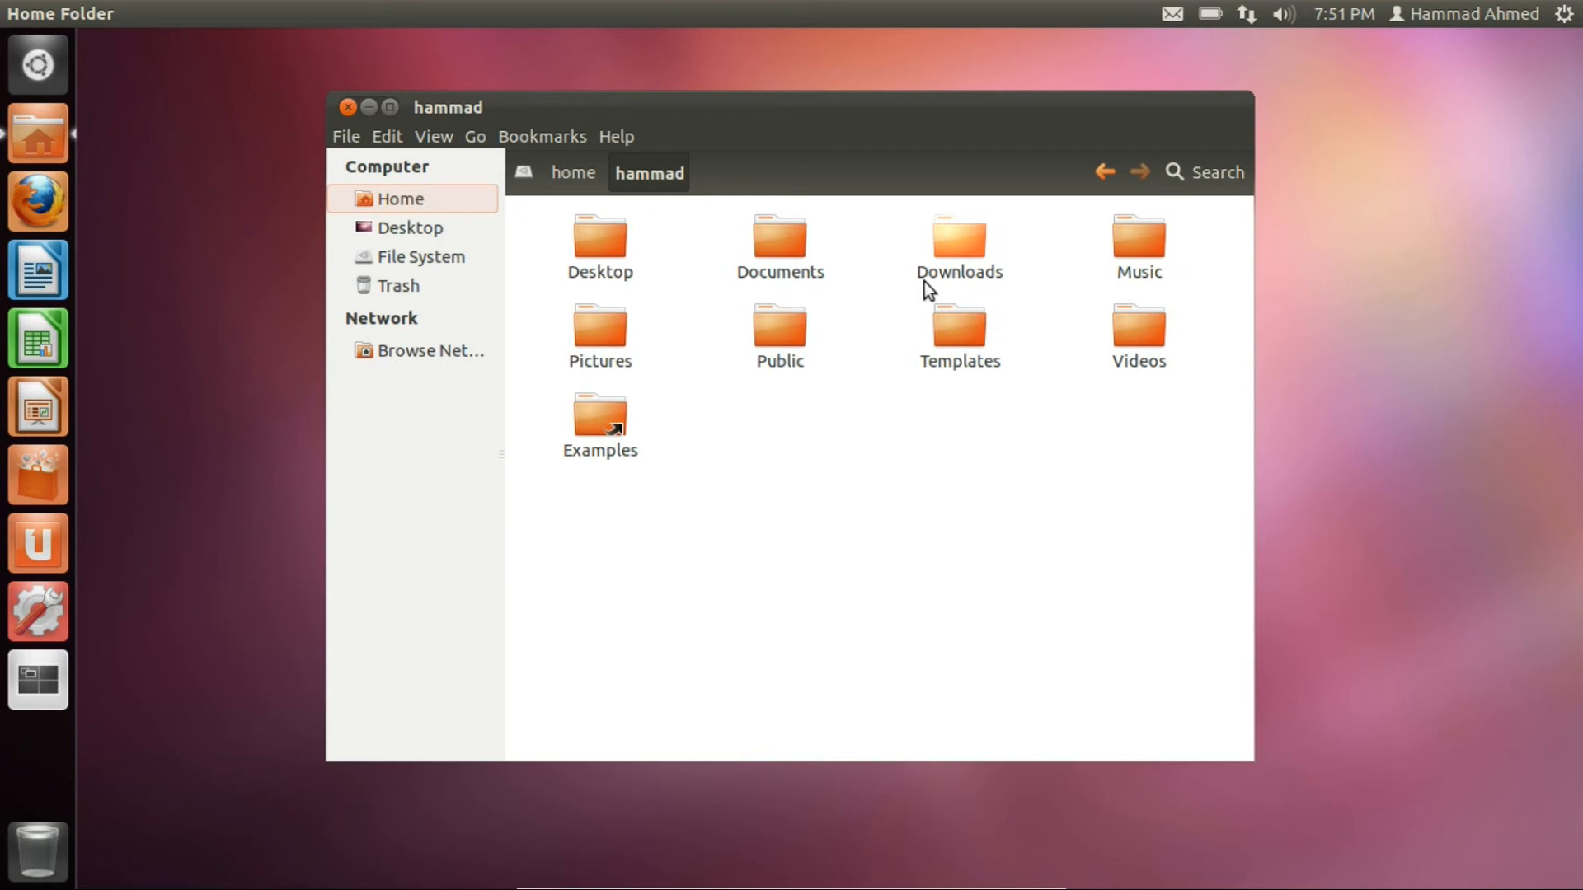
double_click(956, 237)
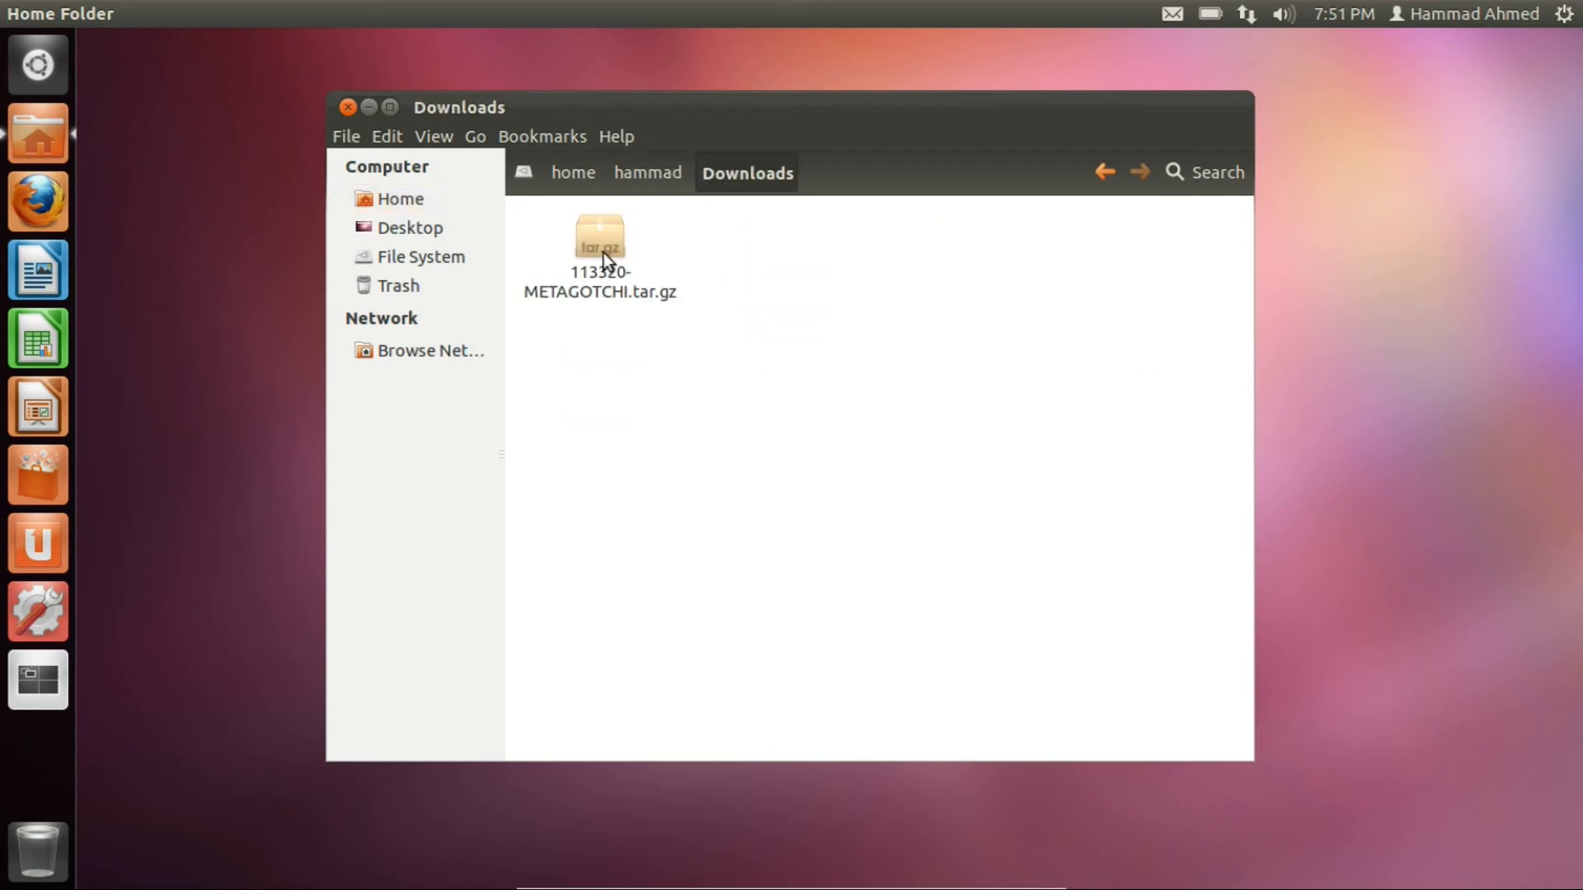
click(598, 239)
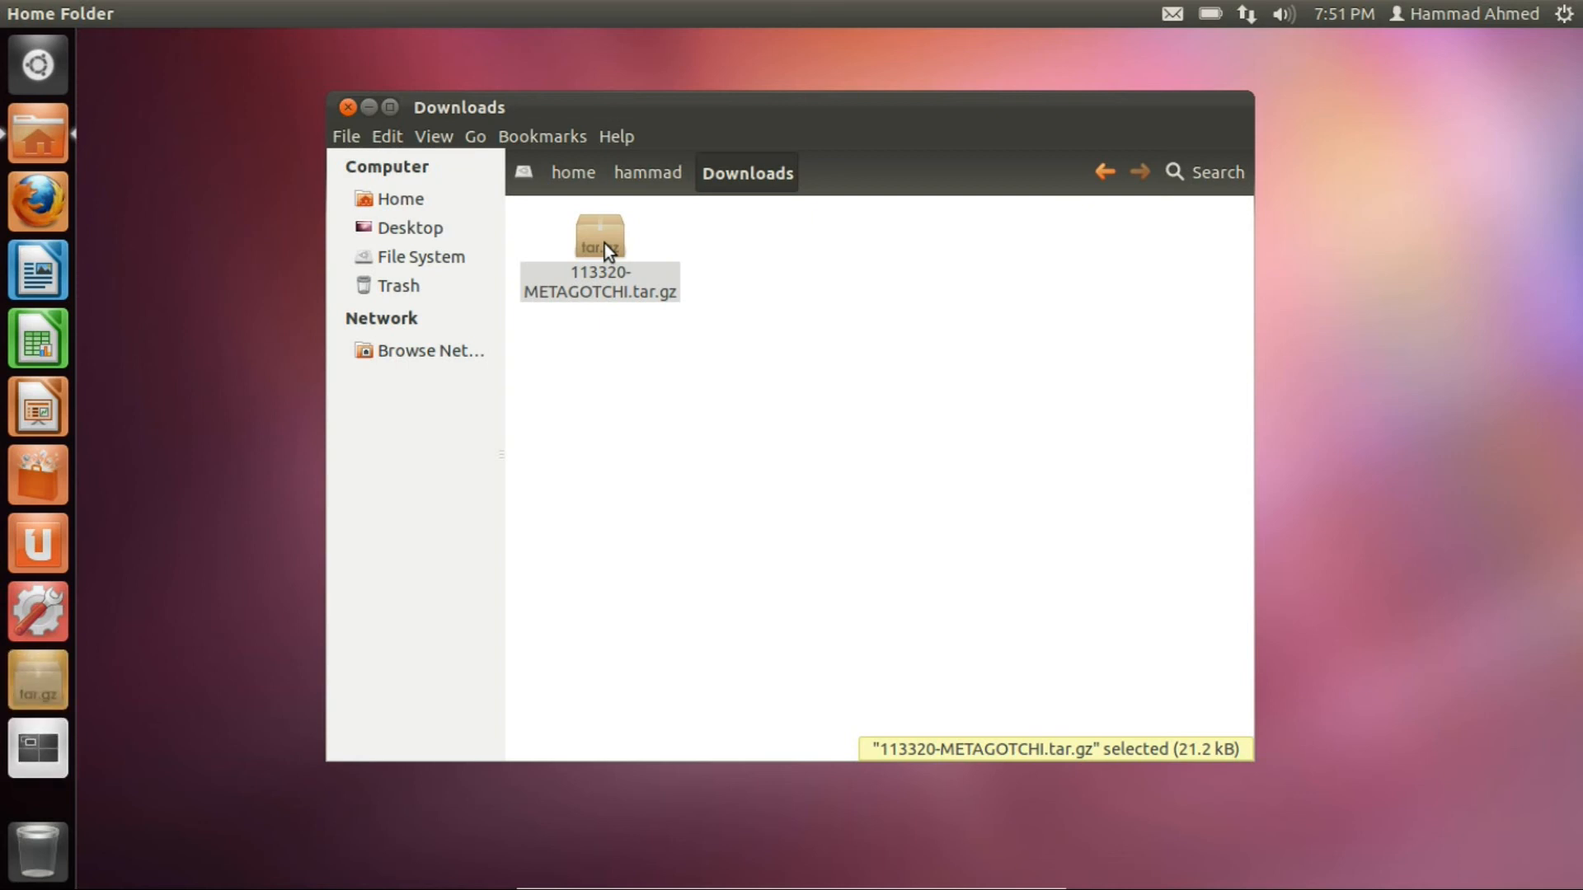
- Extract the METAGOTCHI archive to /usr/share/themes/ and dismiss the completion notice
double_click(599, 237)
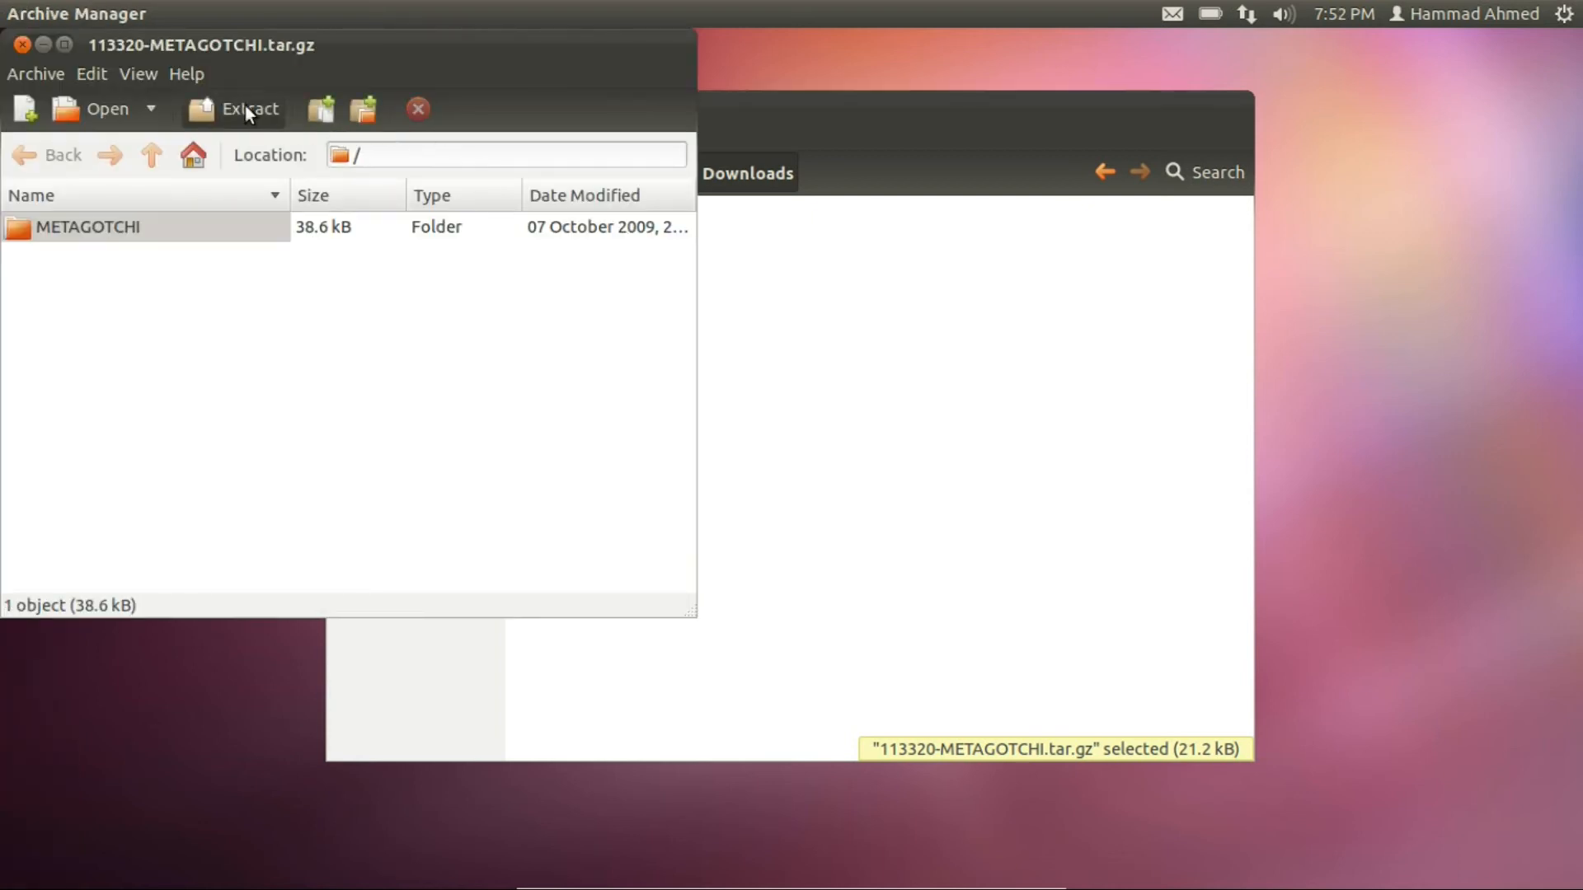
click(249, 108)
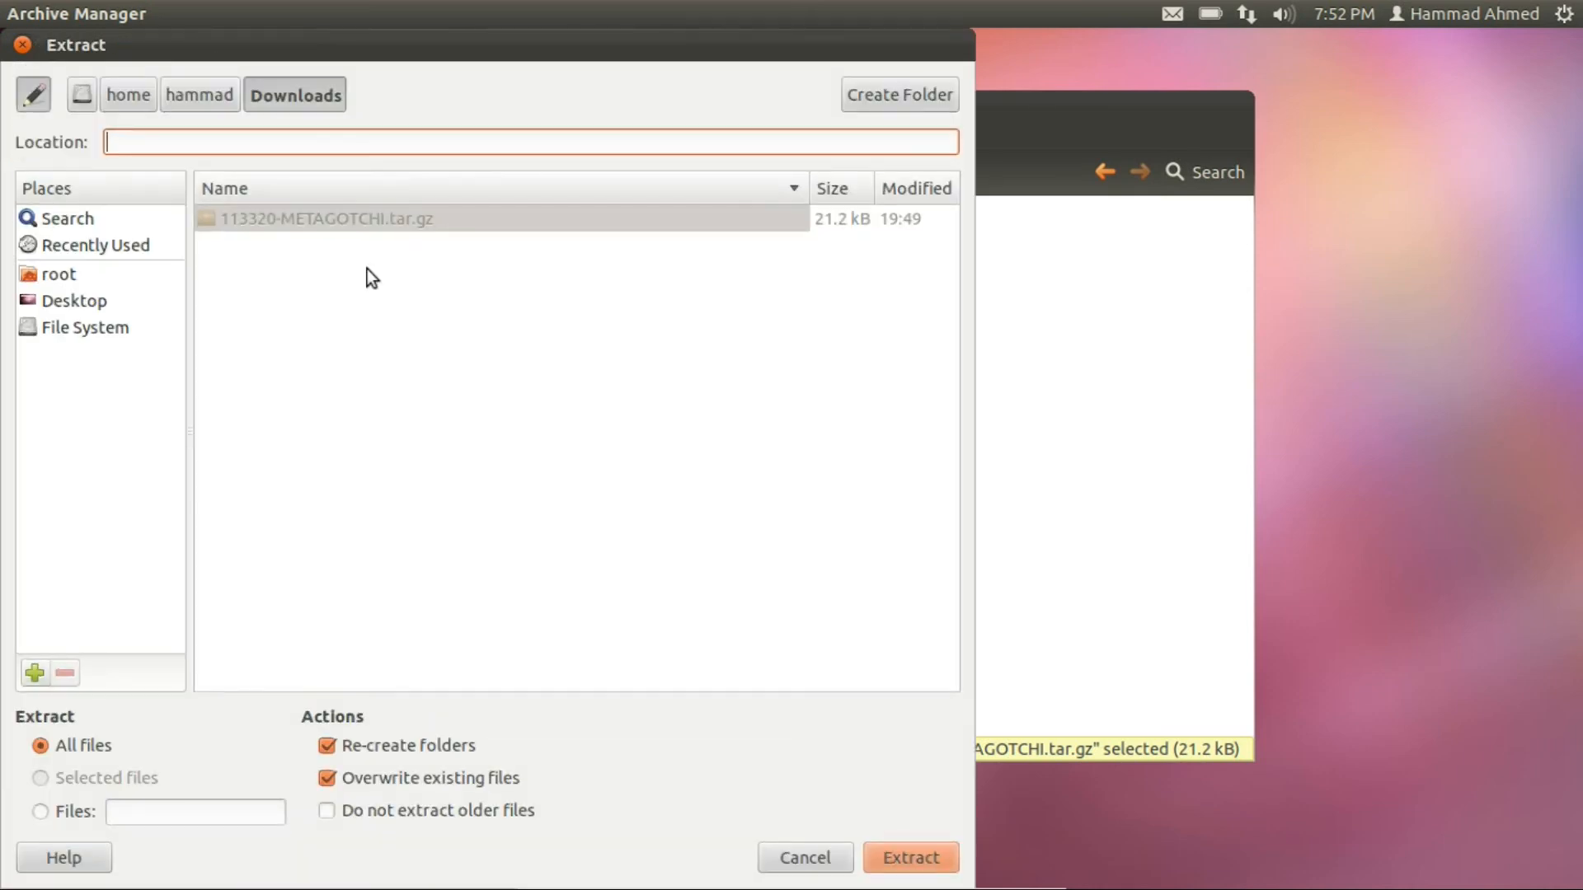
text(/usr/sh)
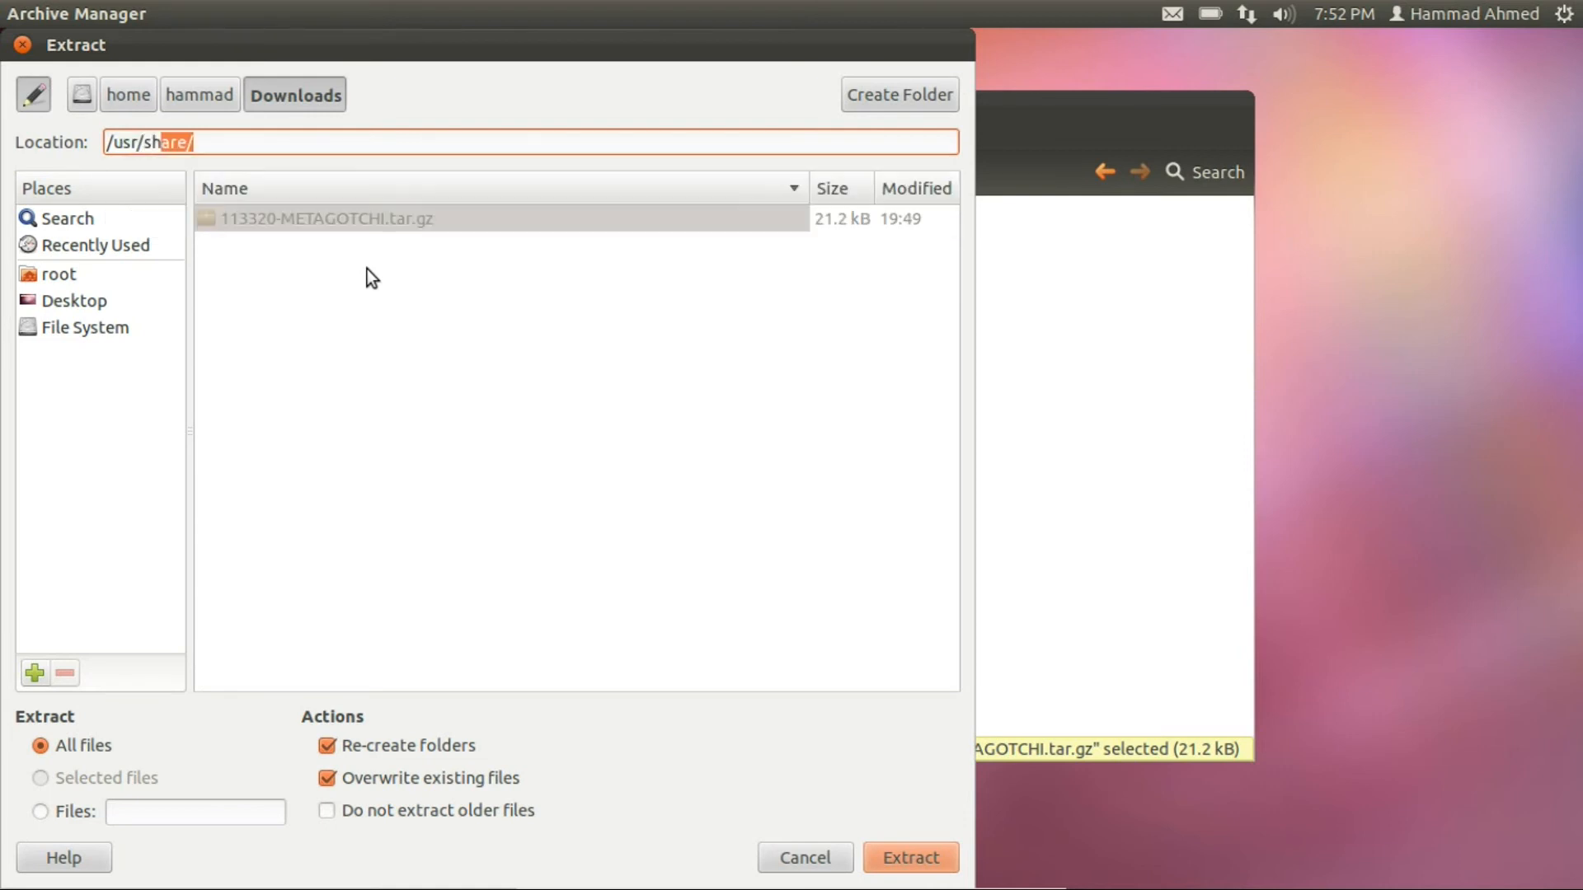
text(th)
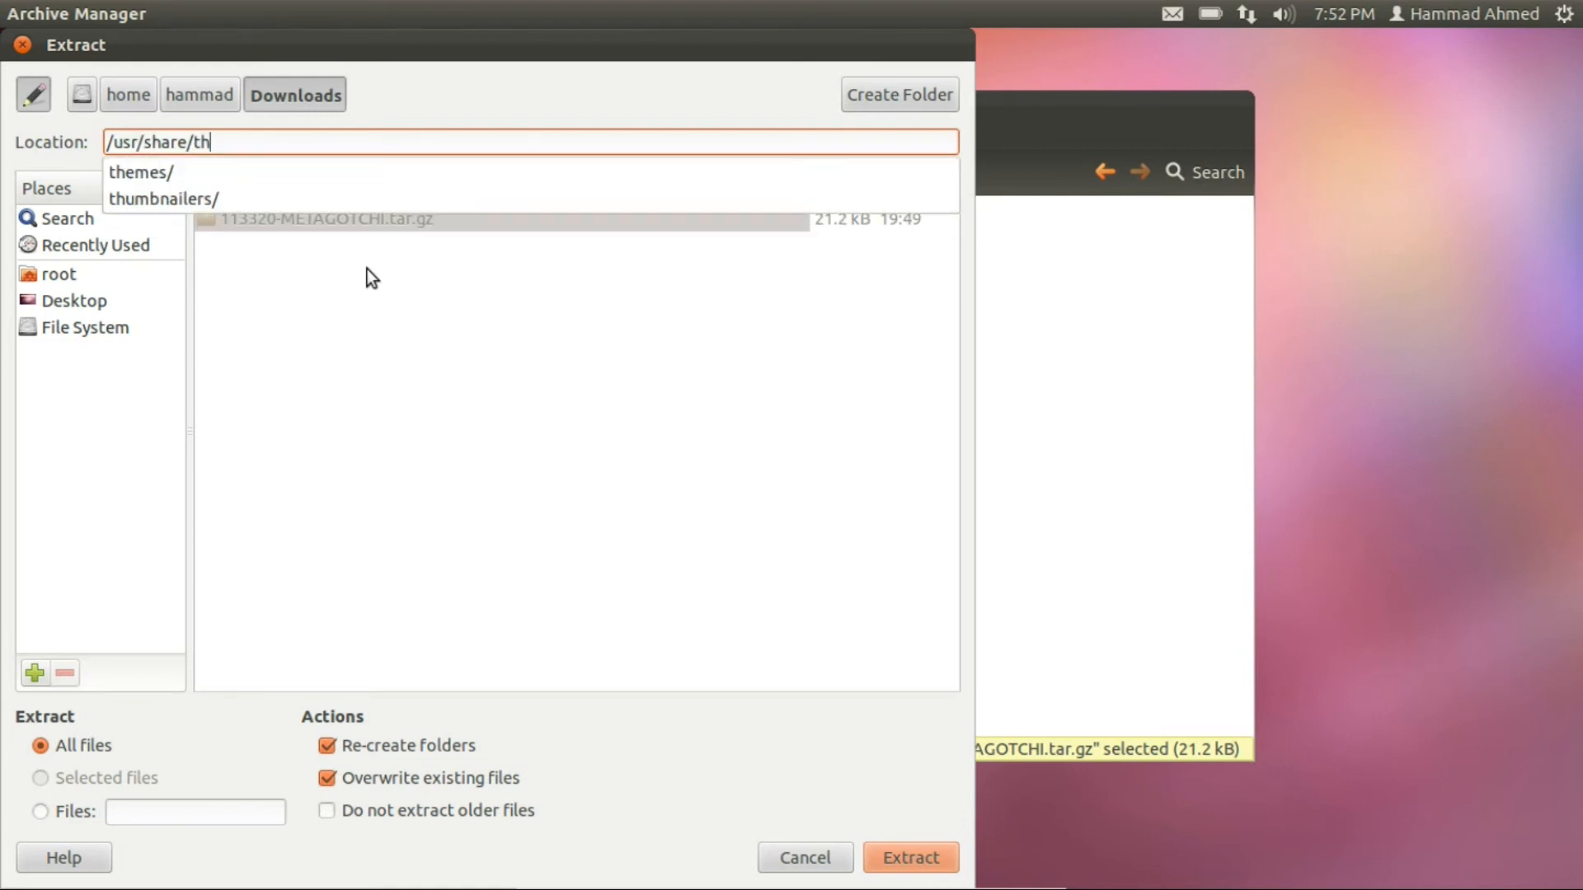
click(141, 171)
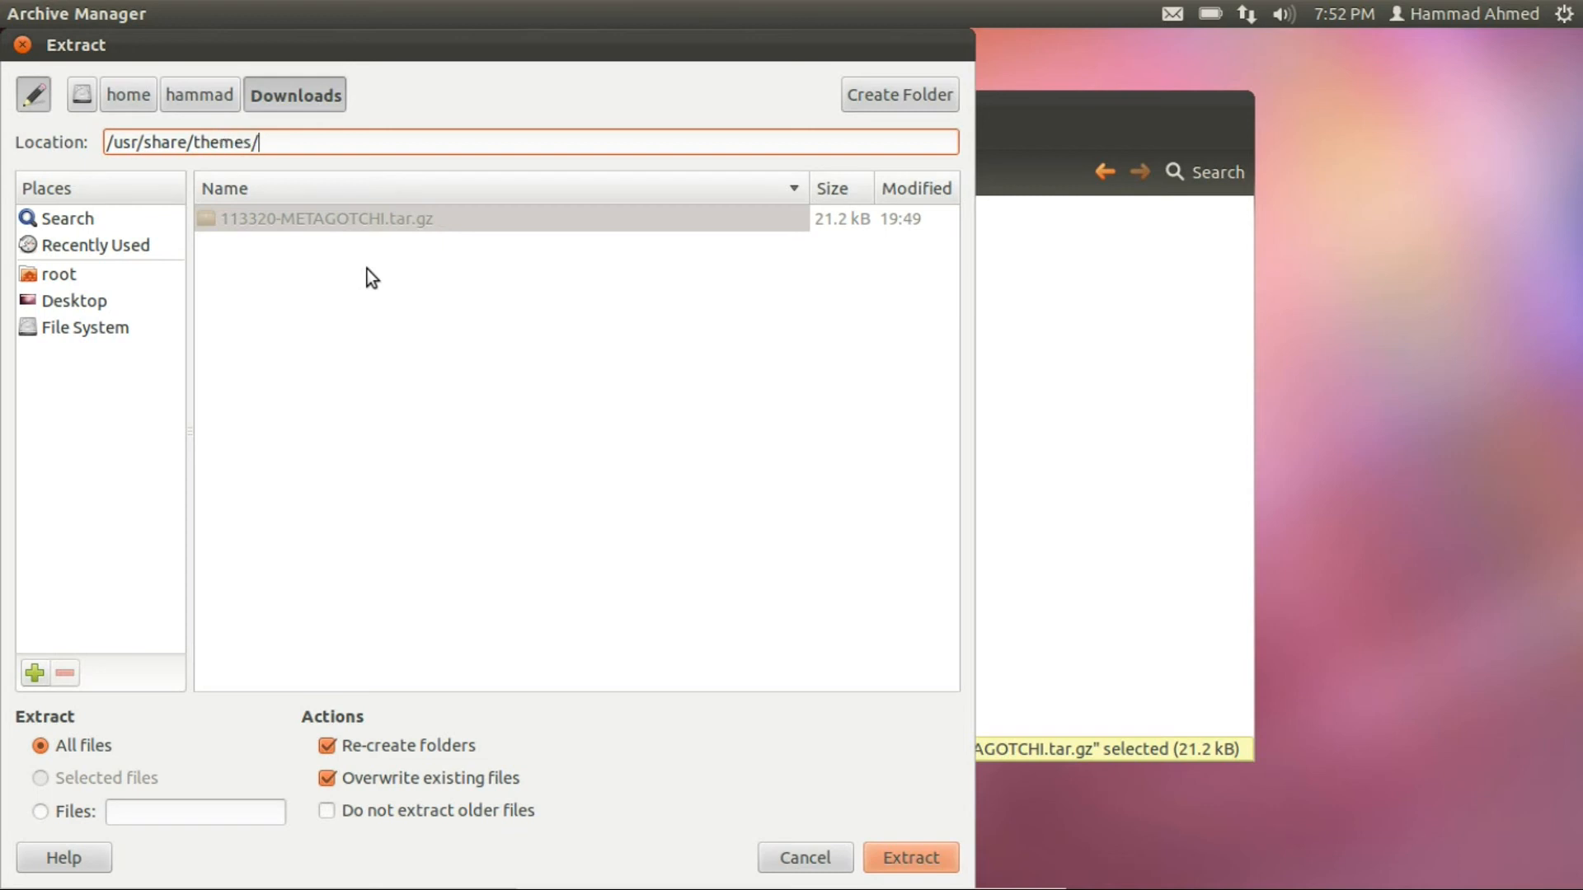
click(908, 857)
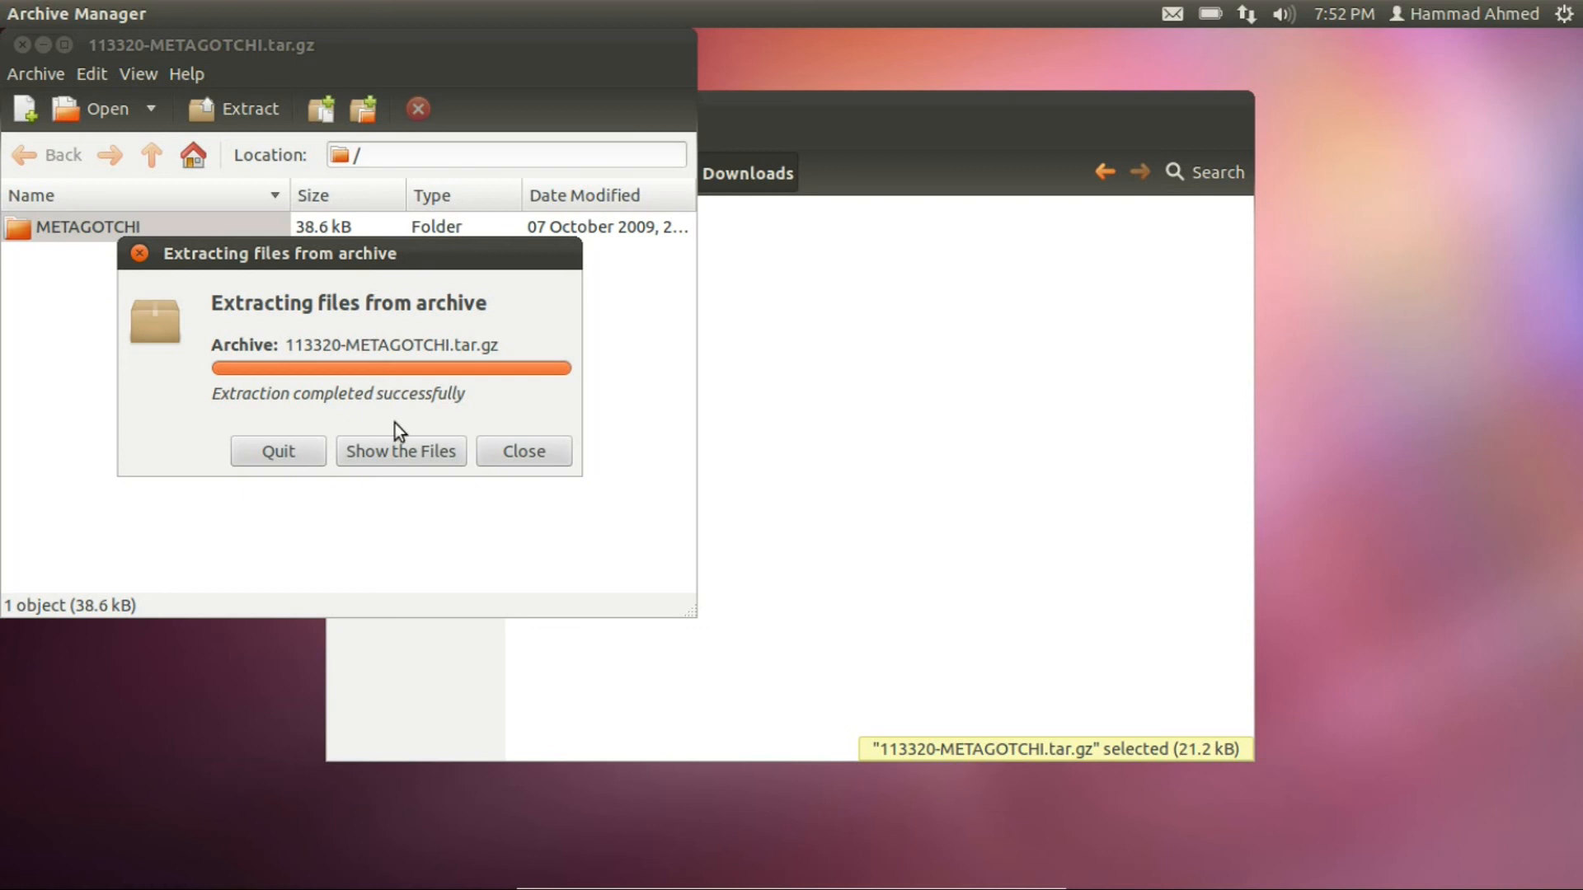
click(523, 450)
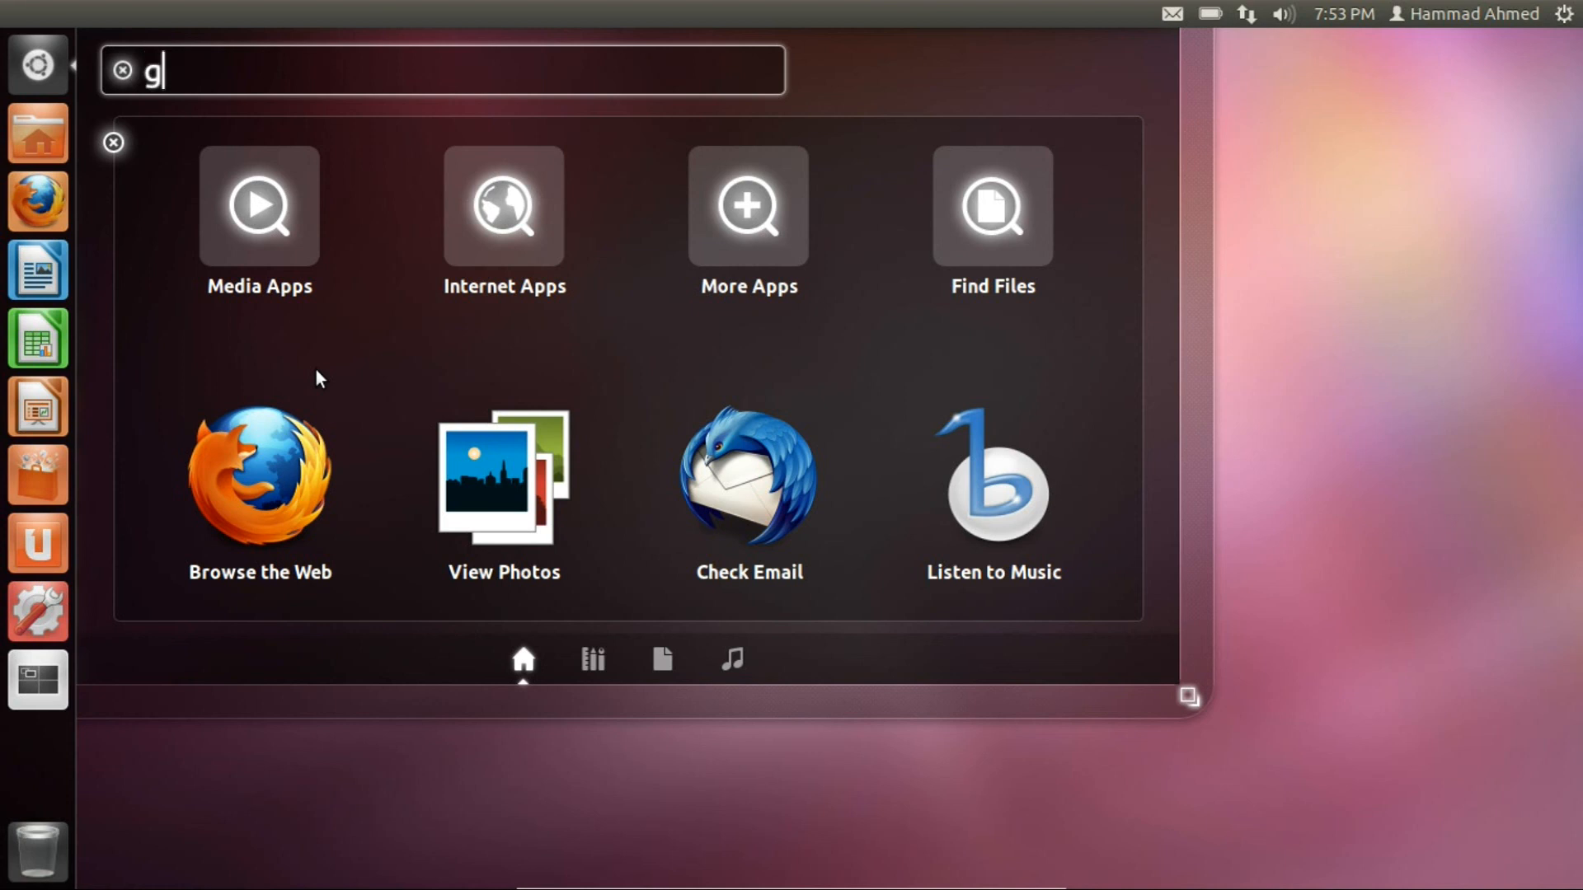
- Open Advanced Settings via 'gnome-t' in the Dash and show its Theme section
text(nome-t)
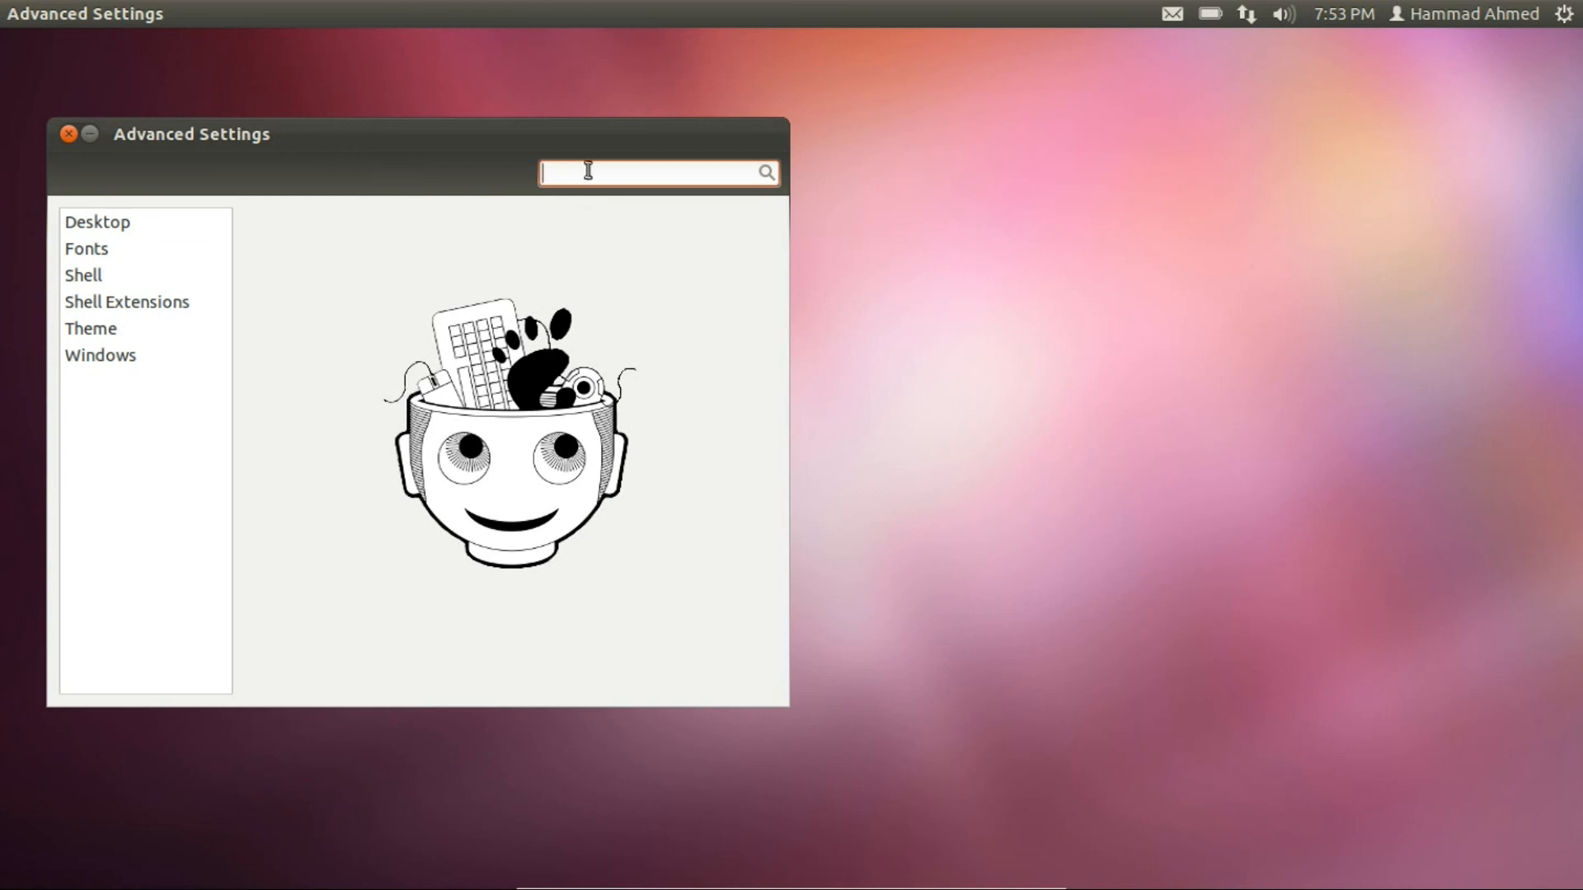
mouse_move(592, 171)
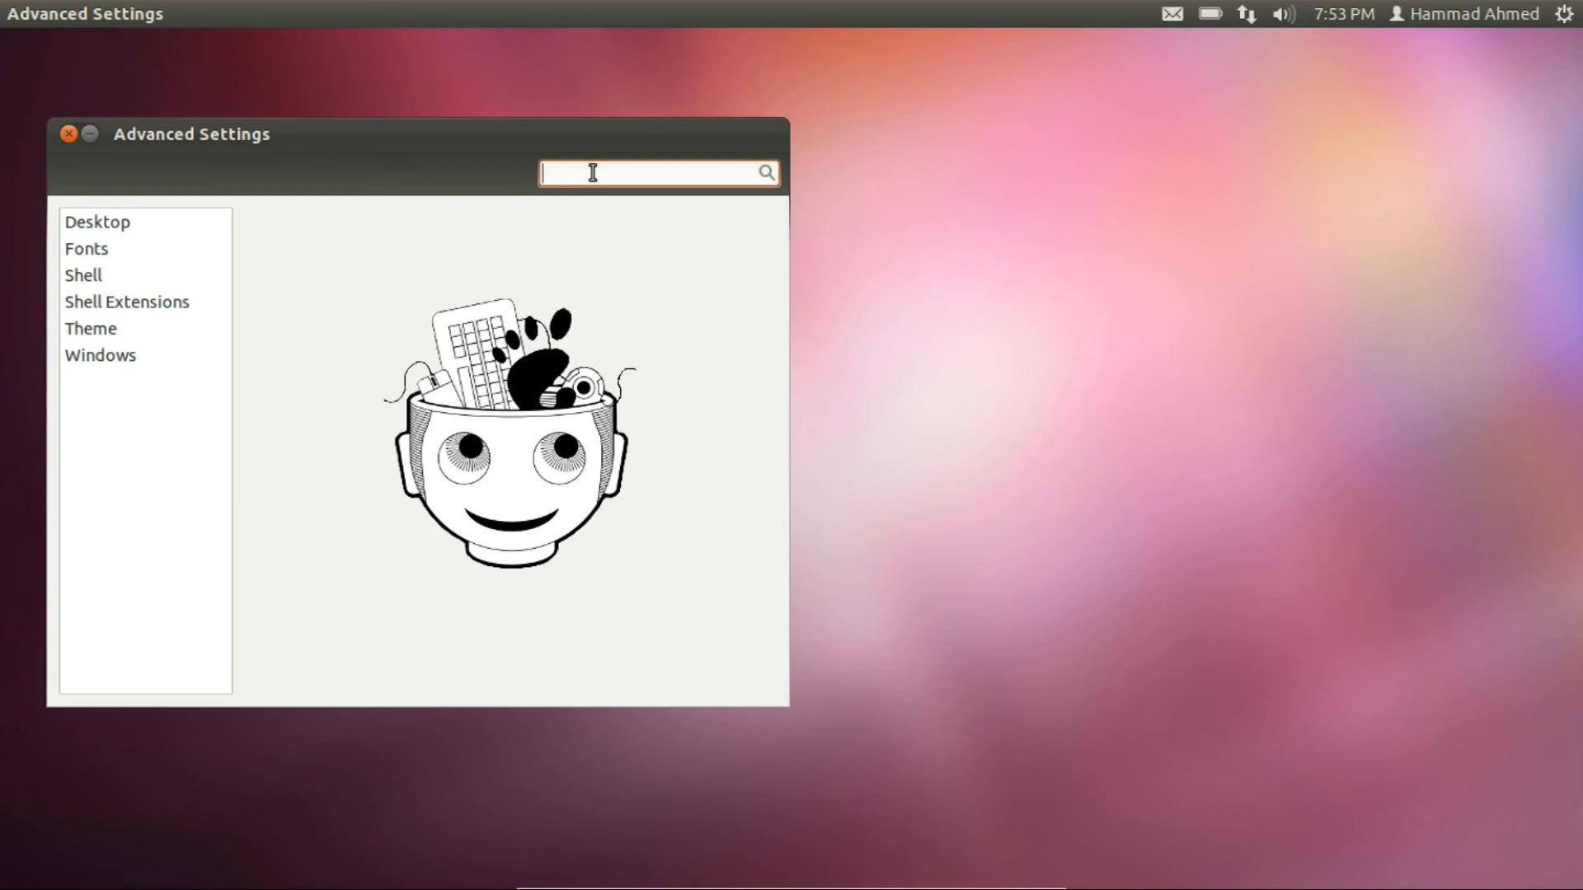
click(91, 328)
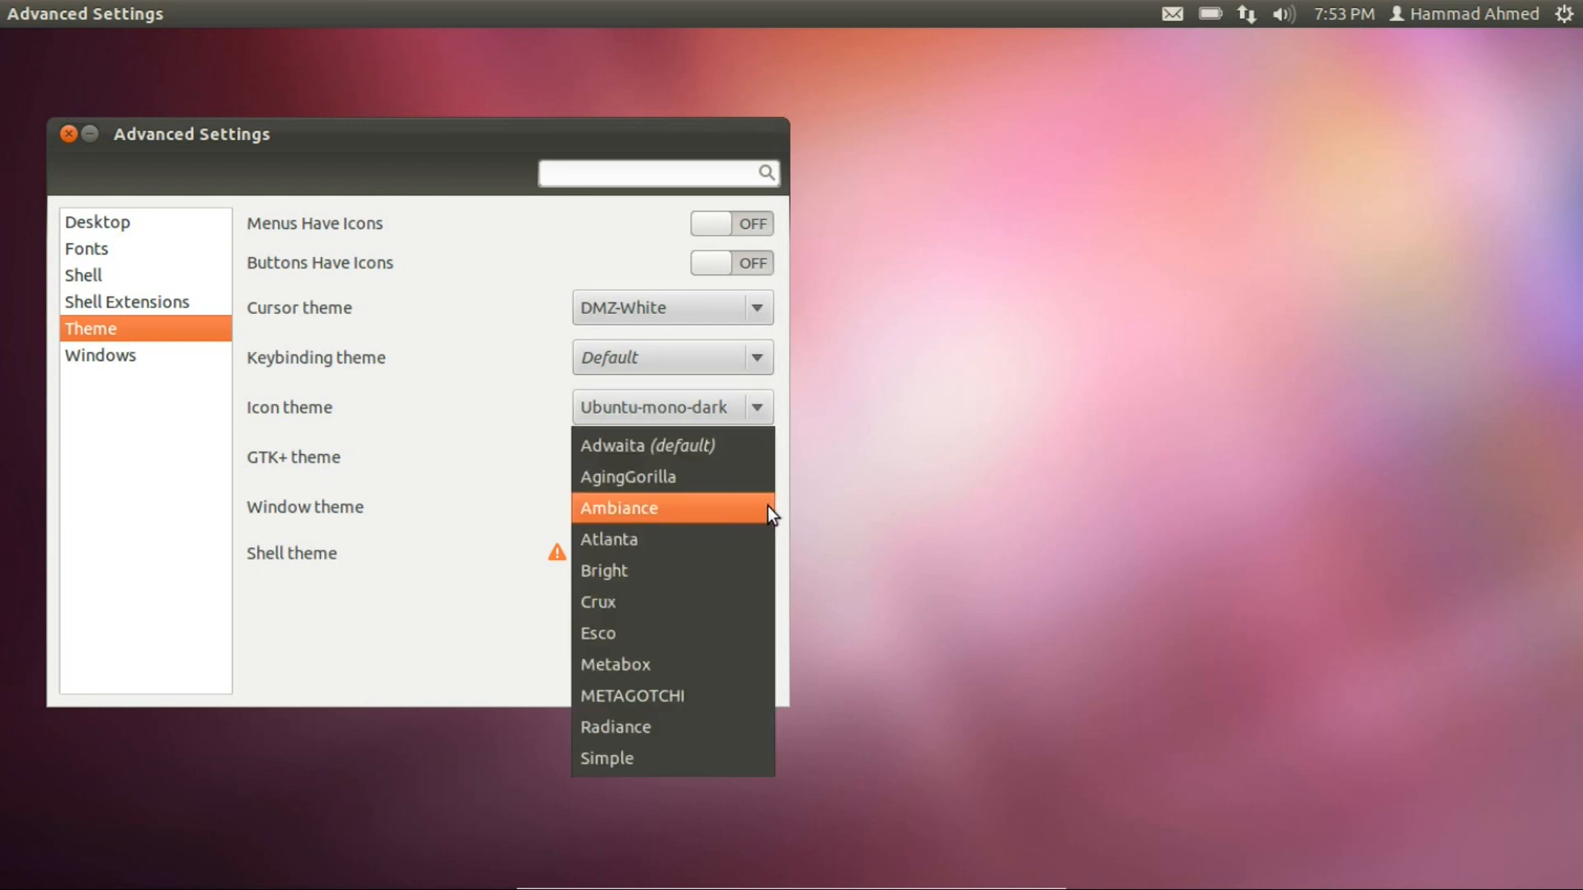
mouse_move(707, 664)
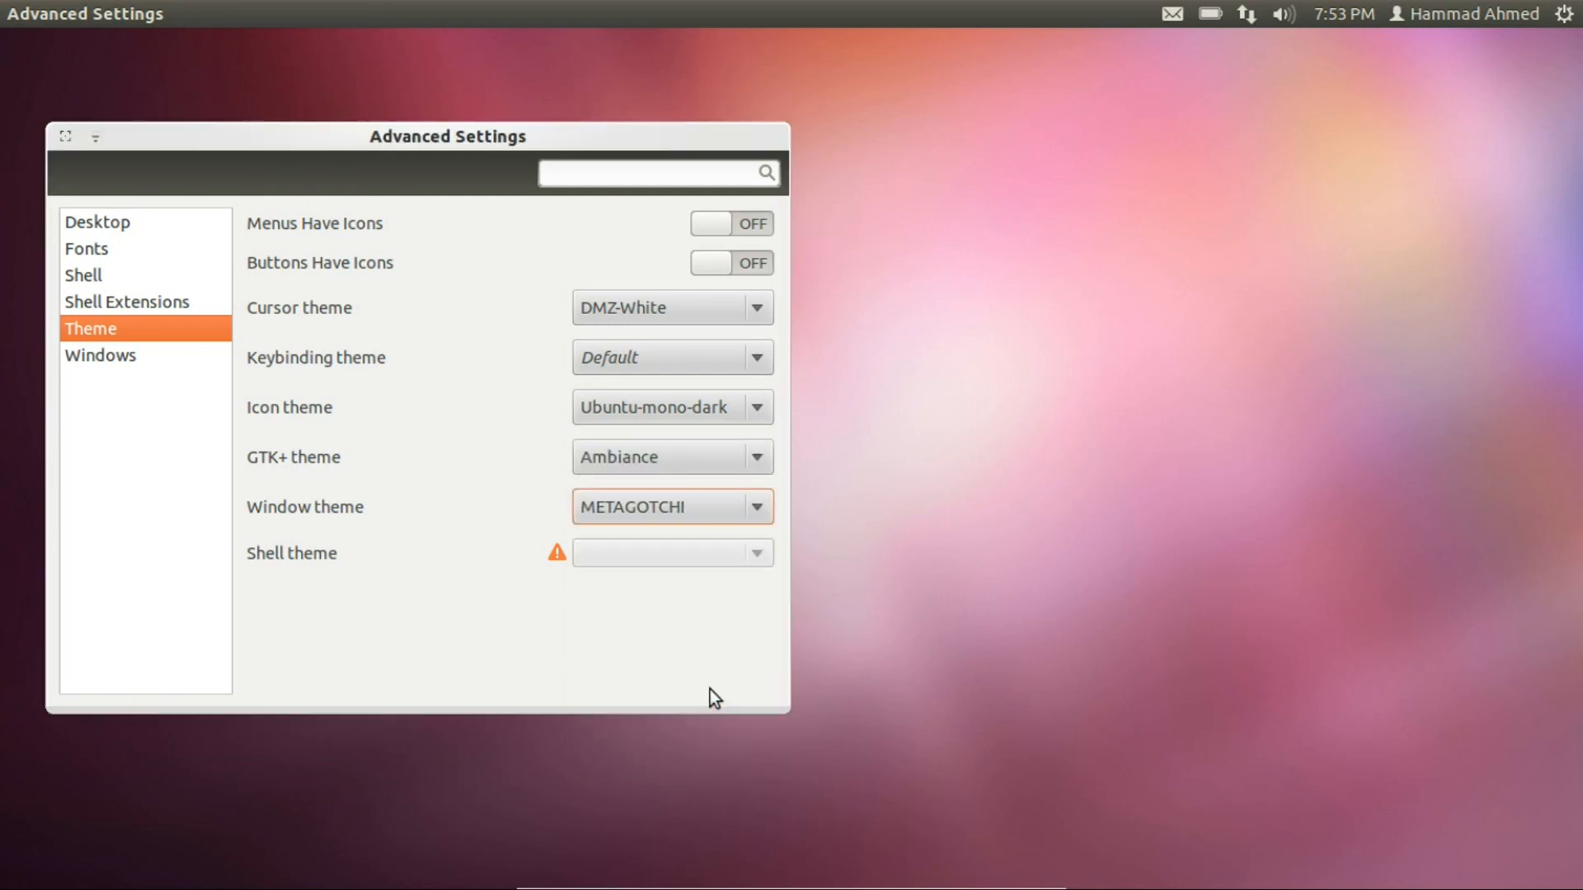
mouse_move(534, 141)
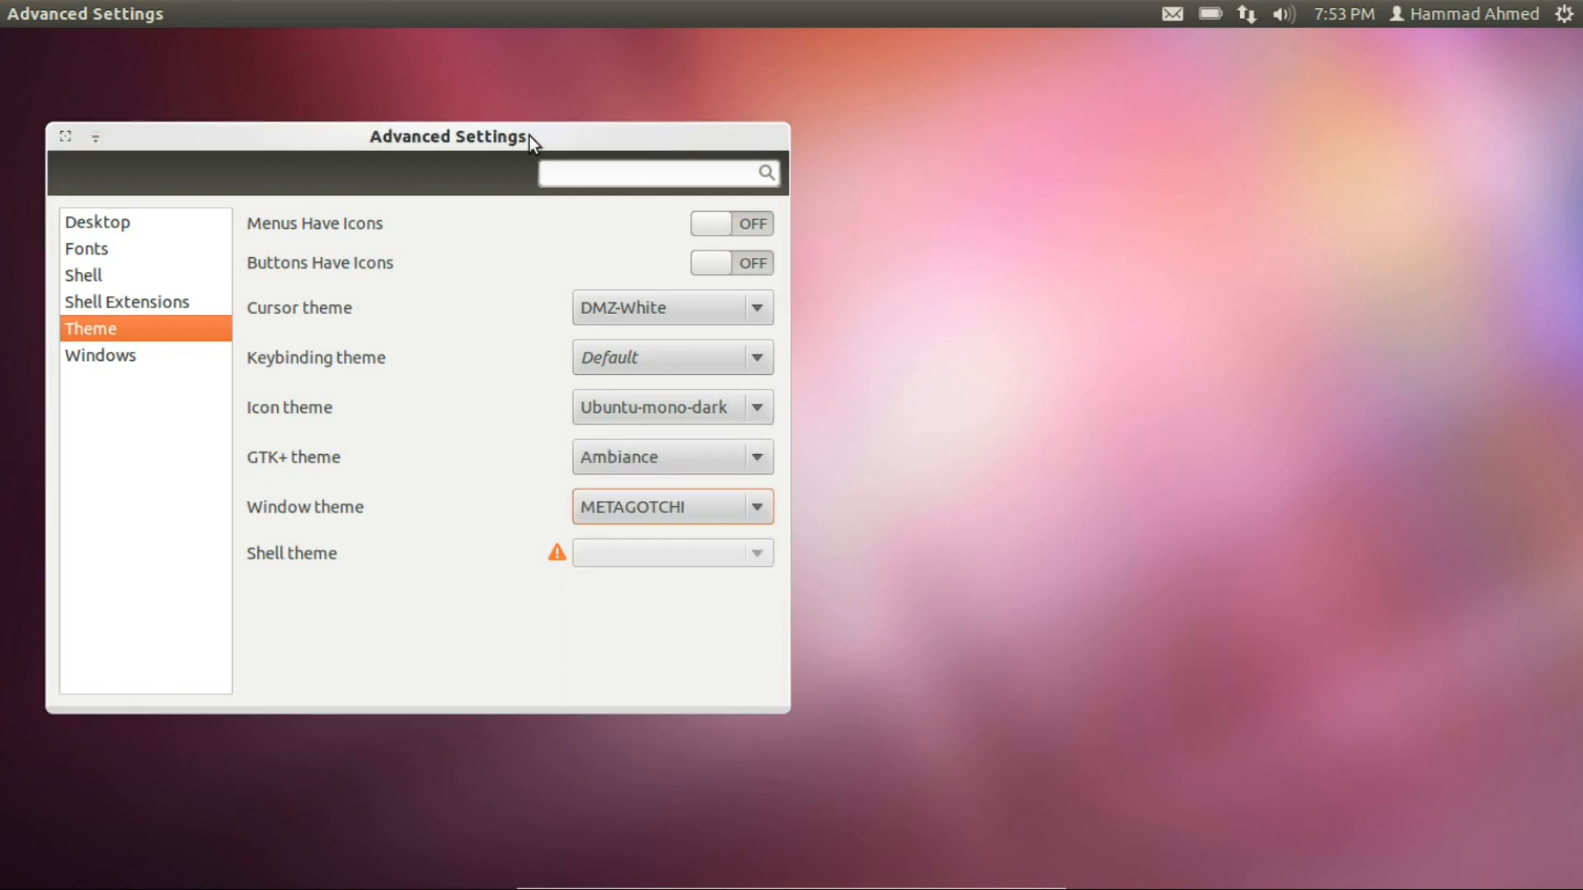